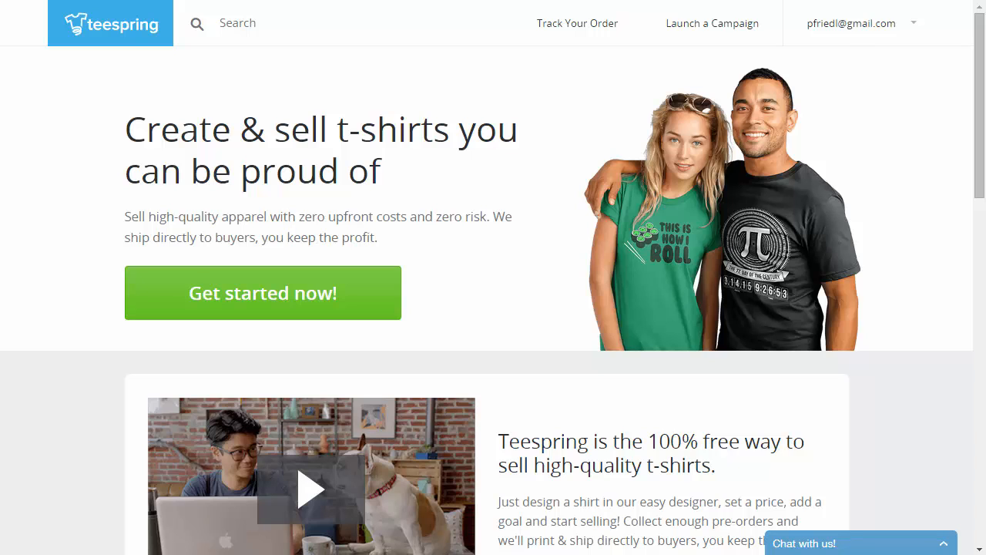
Launch Ad Factory from the Zombies Are Coming campaign's settings via the Campaigns list.
left_click(852, 23)
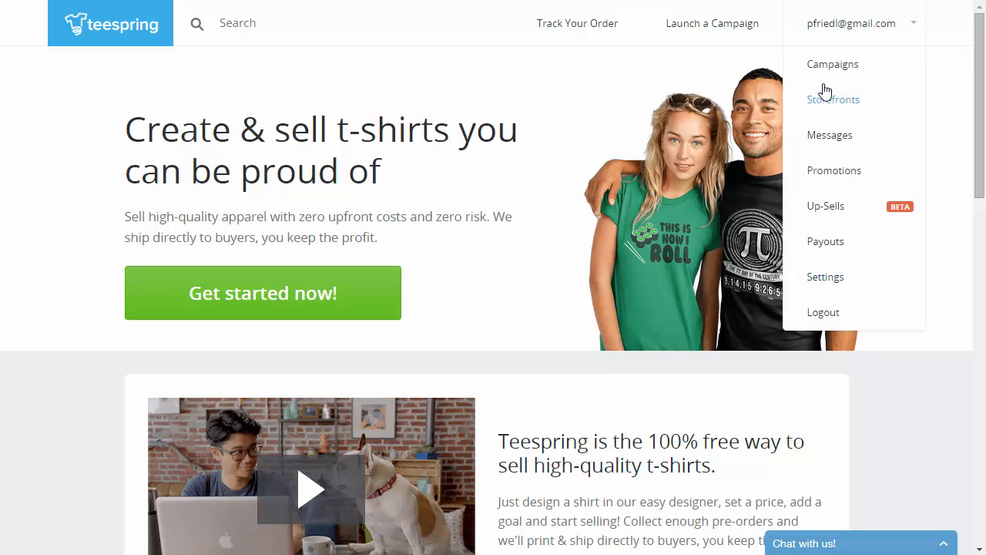
left_click(833, 64)
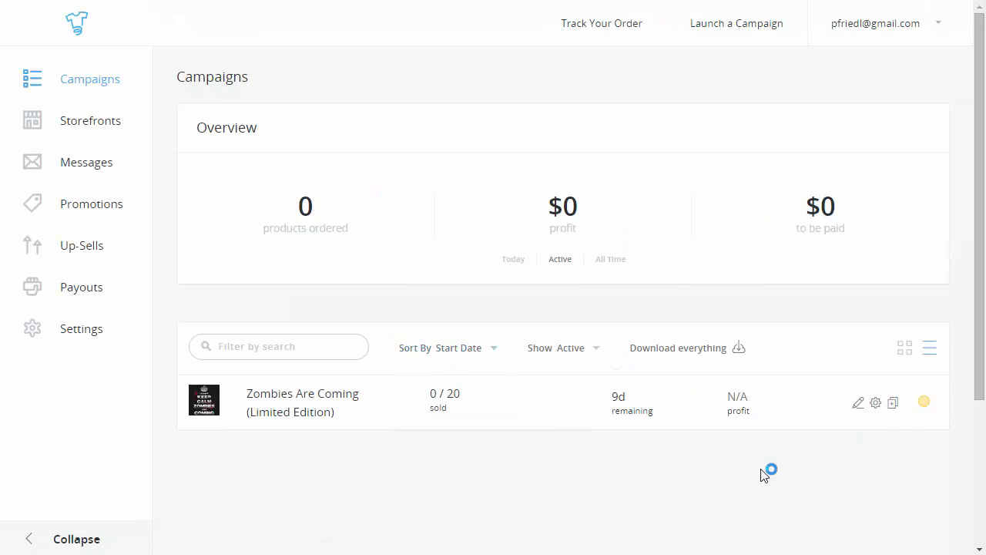
mouse_move(876, 403)
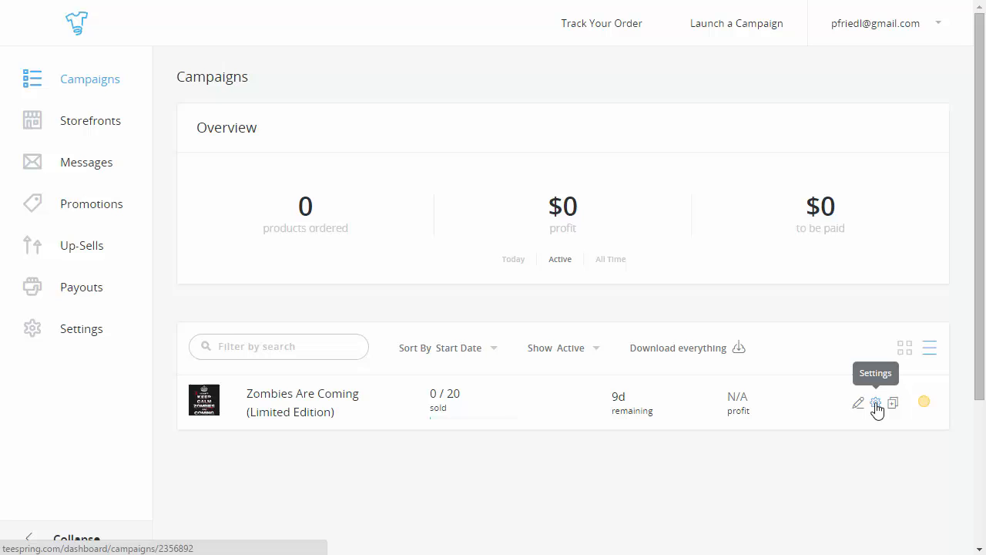
left_click(875, 403)
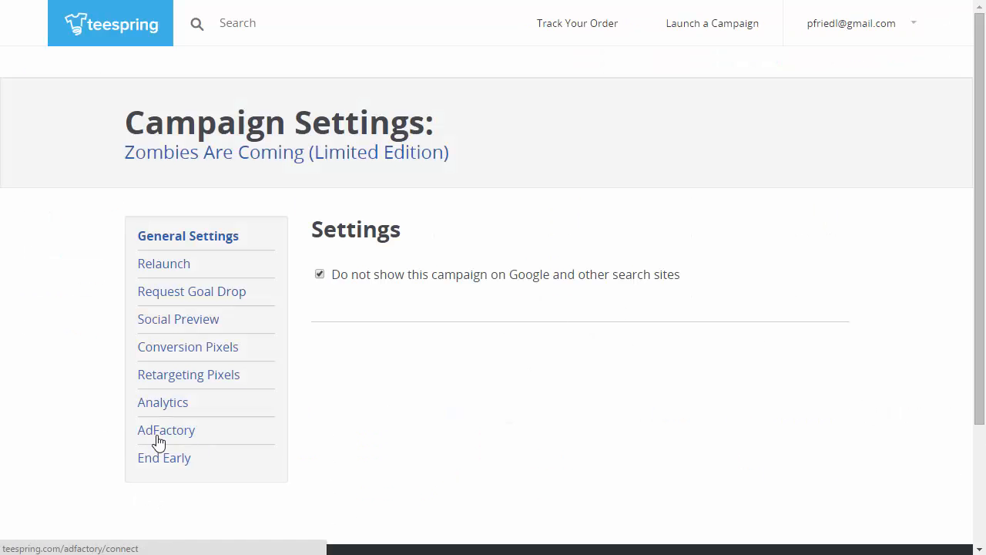
left_click(167, 430)
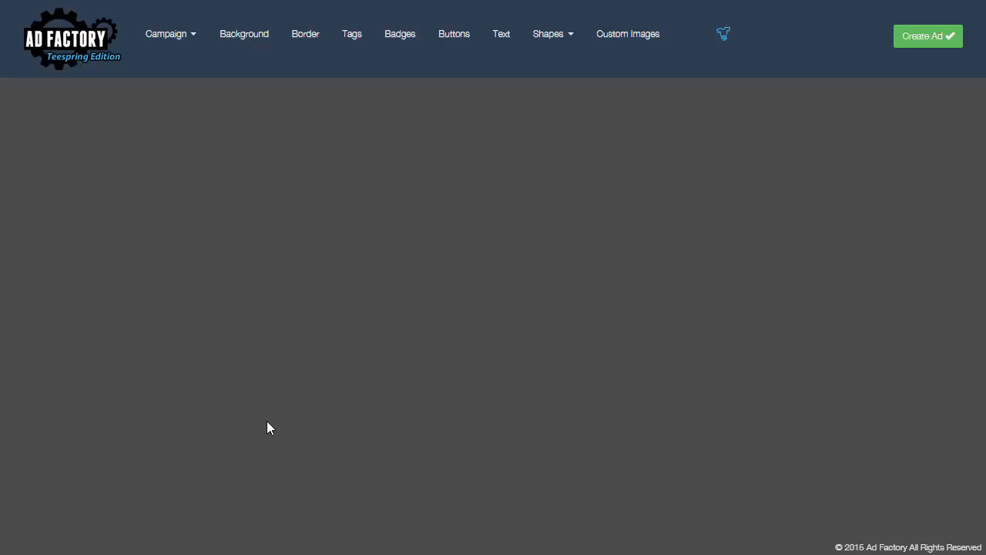
Load the campaign's shirt images and add the black Zombies front shirt as Shirt 1.
left_click(168, 33)
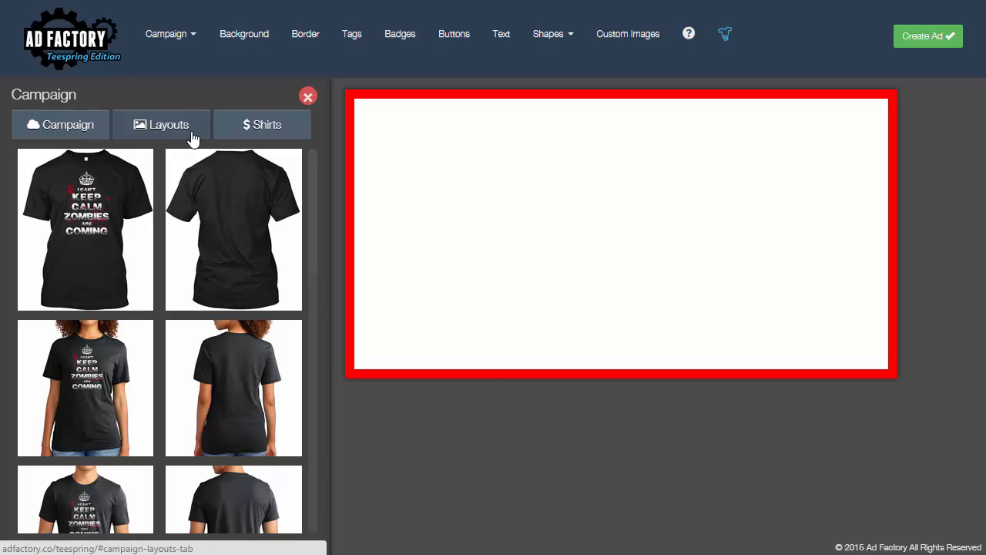
left_click(161, 125)
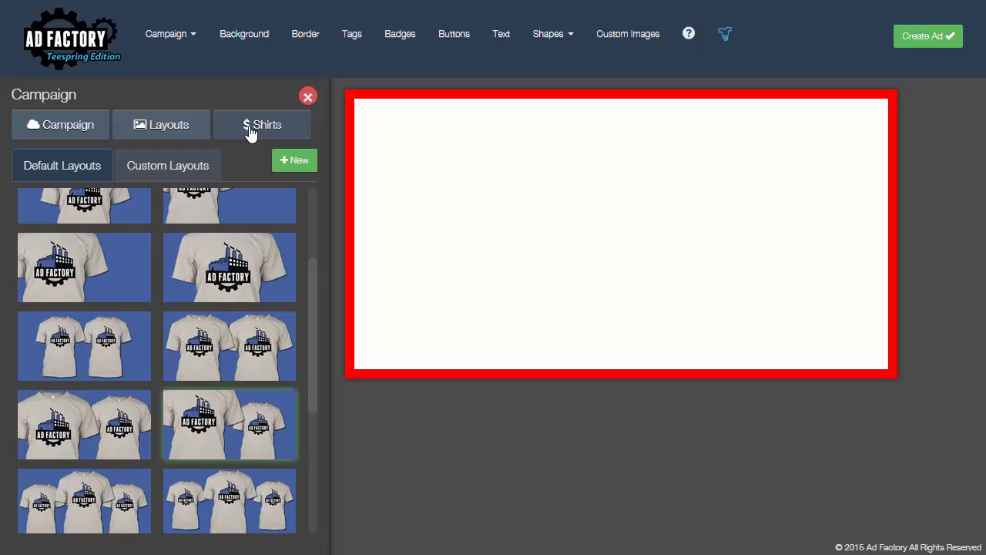
left_click(262, 124)
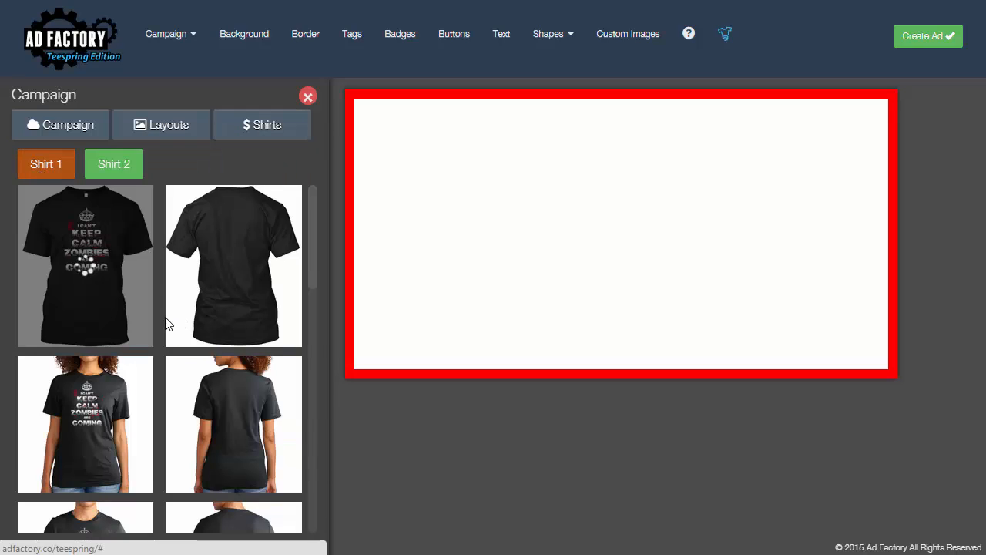
scroll("down", 3)
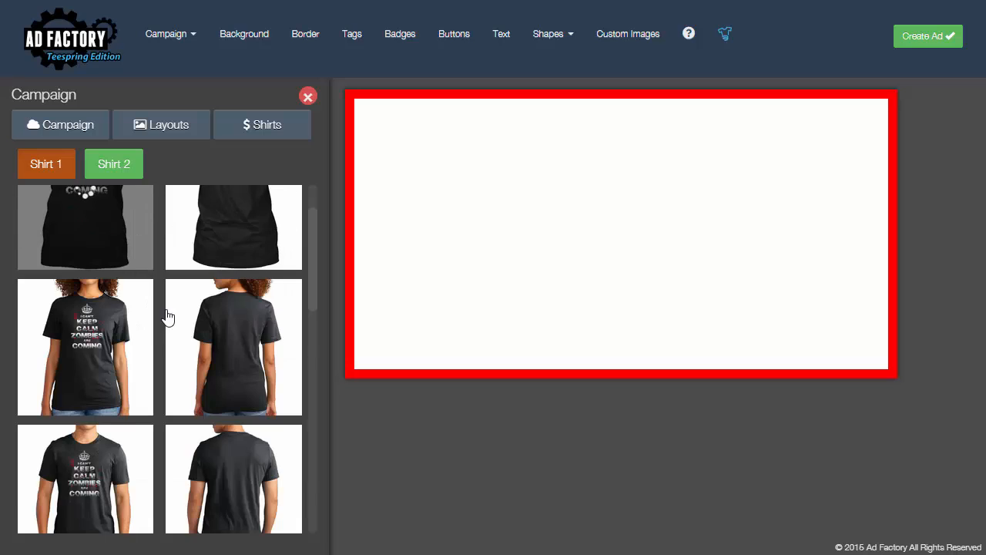
left_click(113, 163)
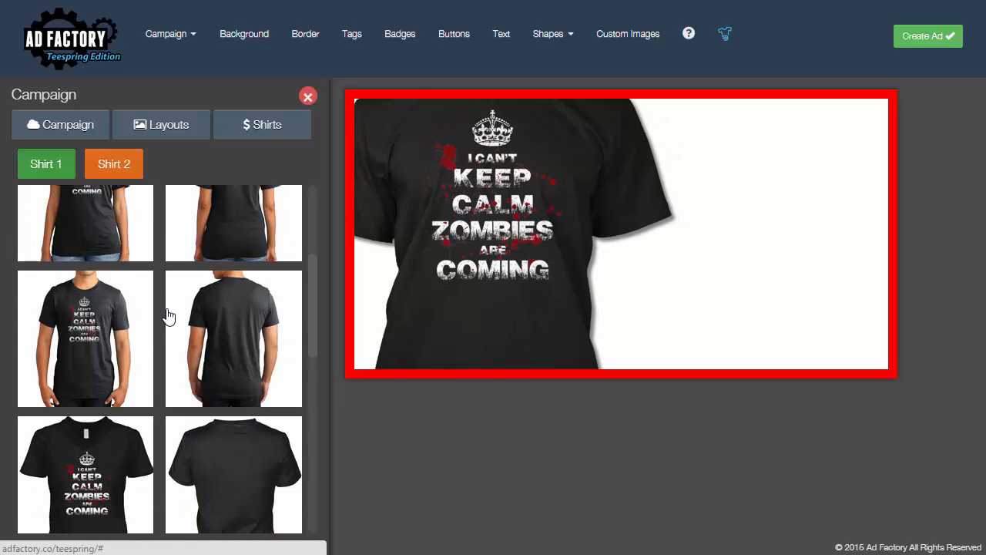
scroll("down", 3)
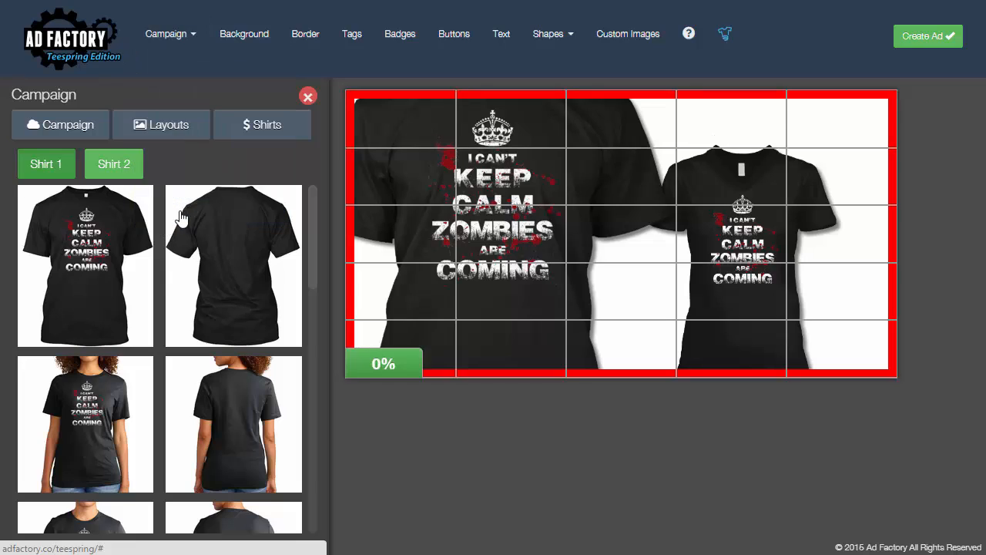
mouse_move(906, 116)
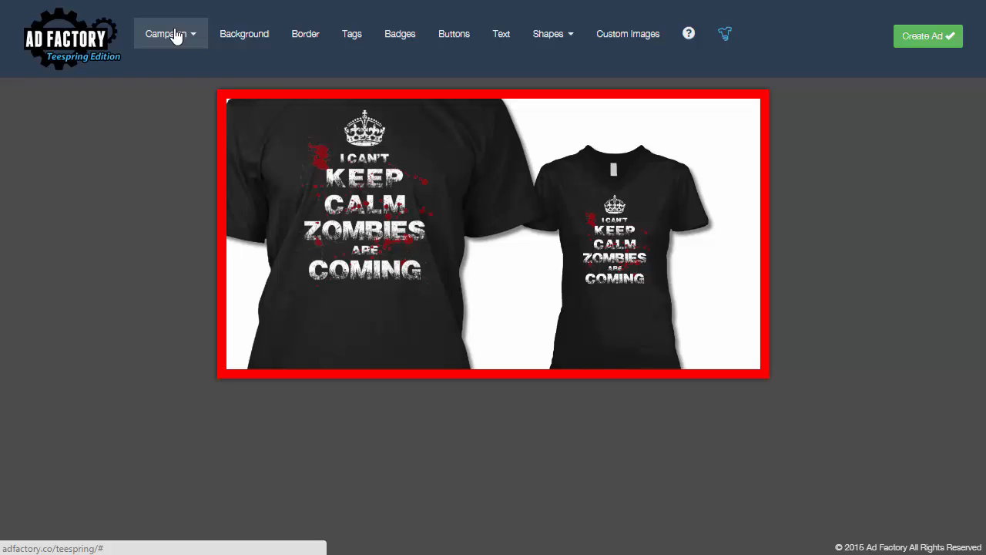
Close the Campaign panel to view both Zombies shirts on the uncluttered canvas.
left_click(166, 33)
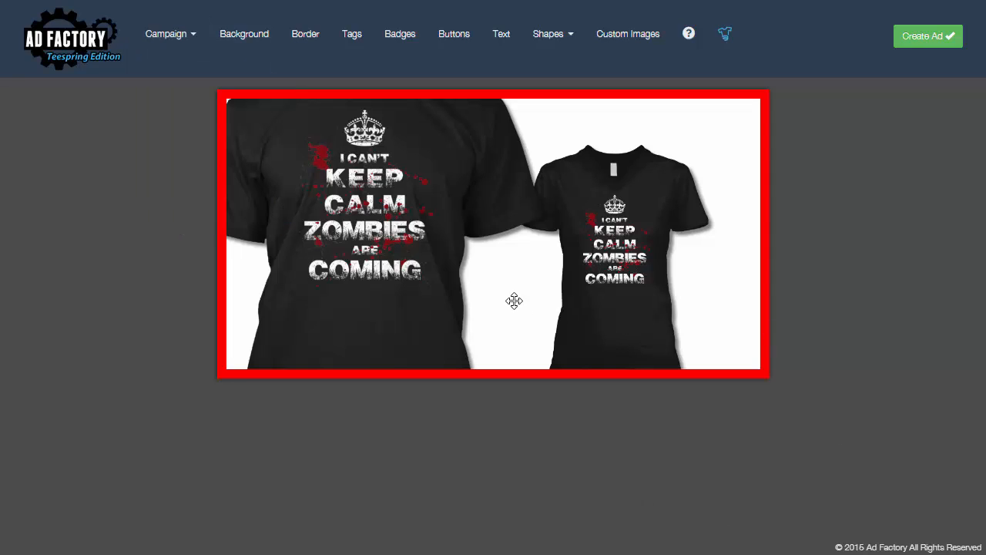
mouse_move(379, 152)
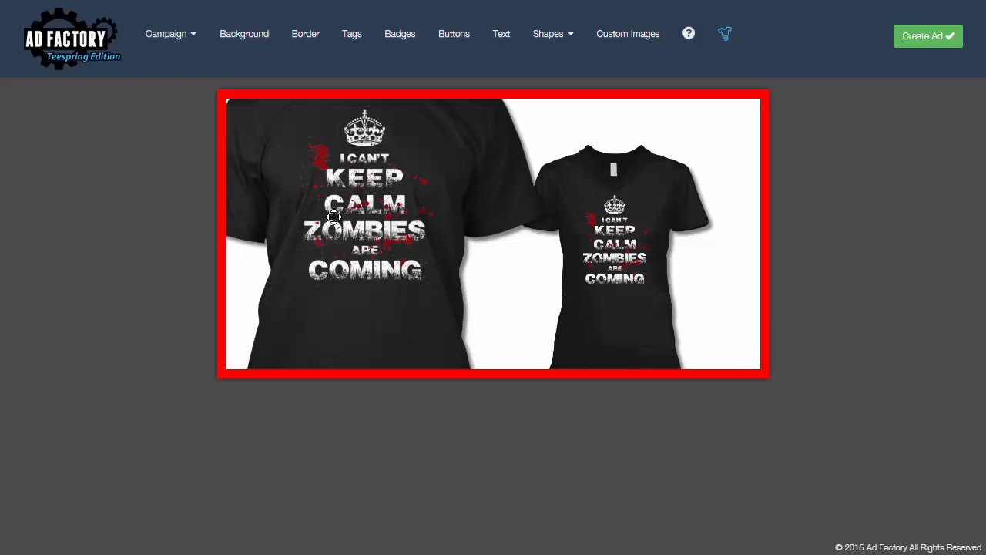
mouse_move(408, 222)
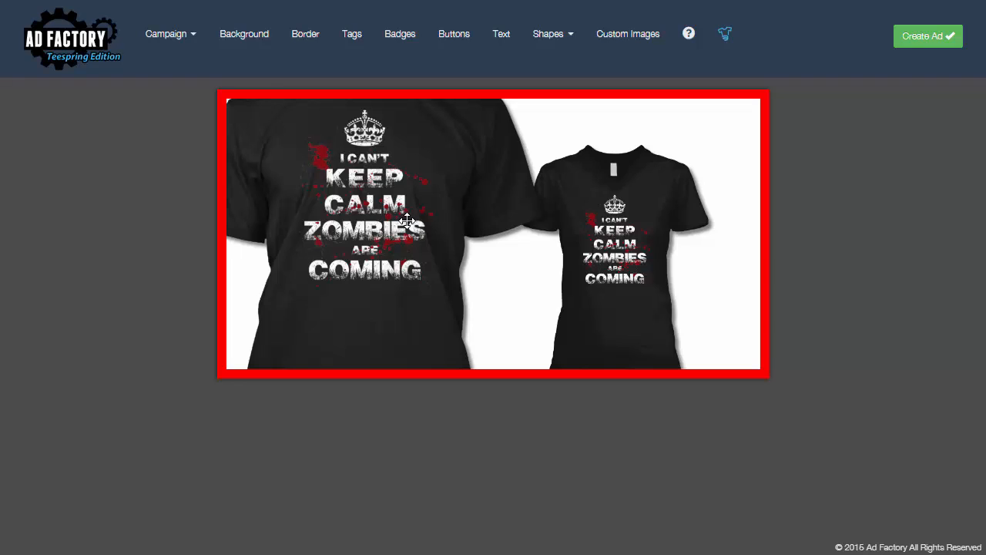
Remove the women's shirt and place the orange Limited Edition badge at top right.
left_click(614, 238)
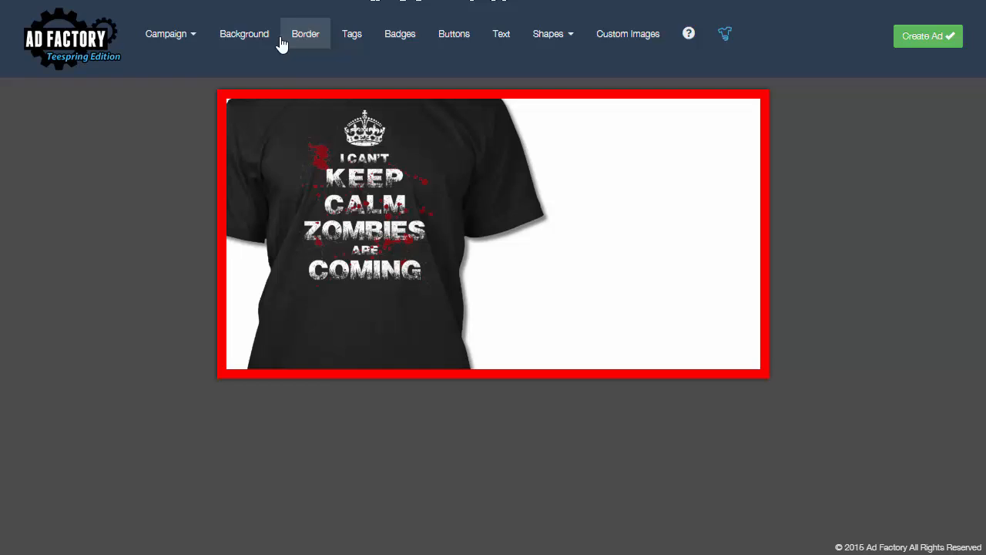
left_click(399, 34)
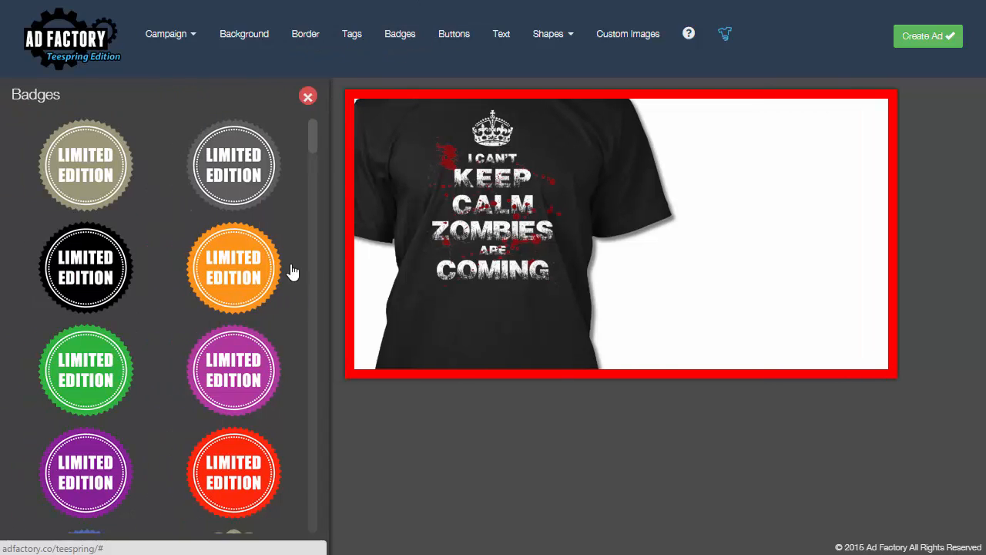
left_click(234, 267)
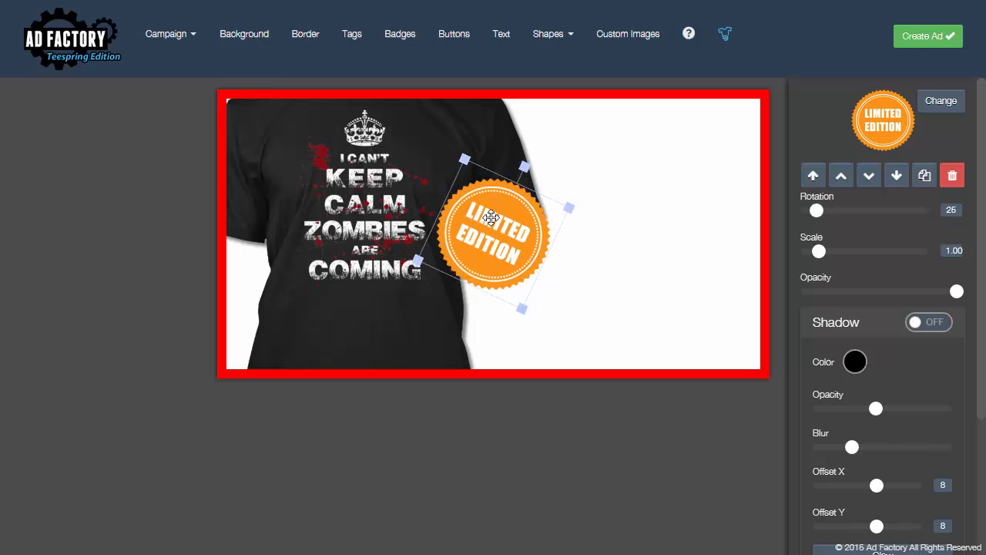
left_click_drag(493, 235, 694, 166)
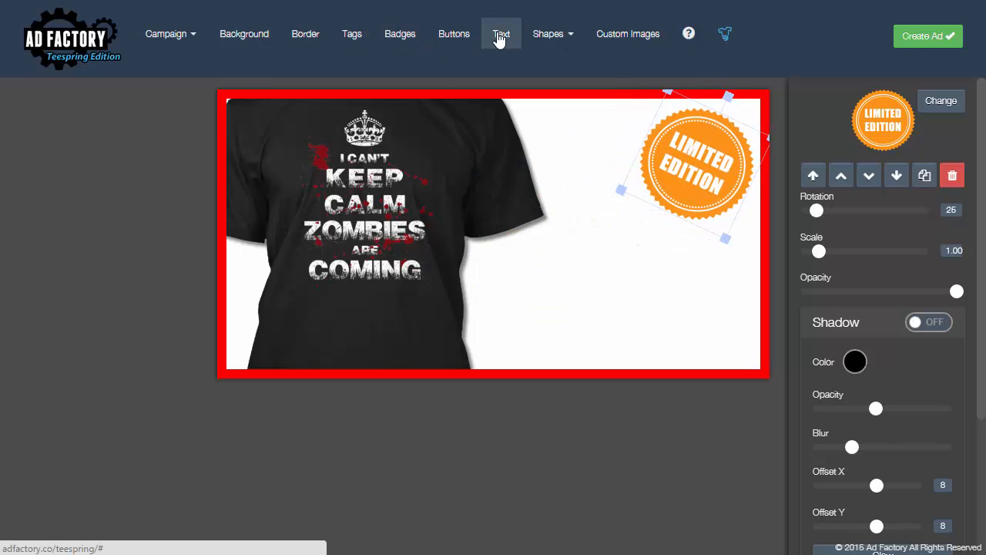
Add a Click Here! call-to-action button to the banner.
left_click(453, 34)
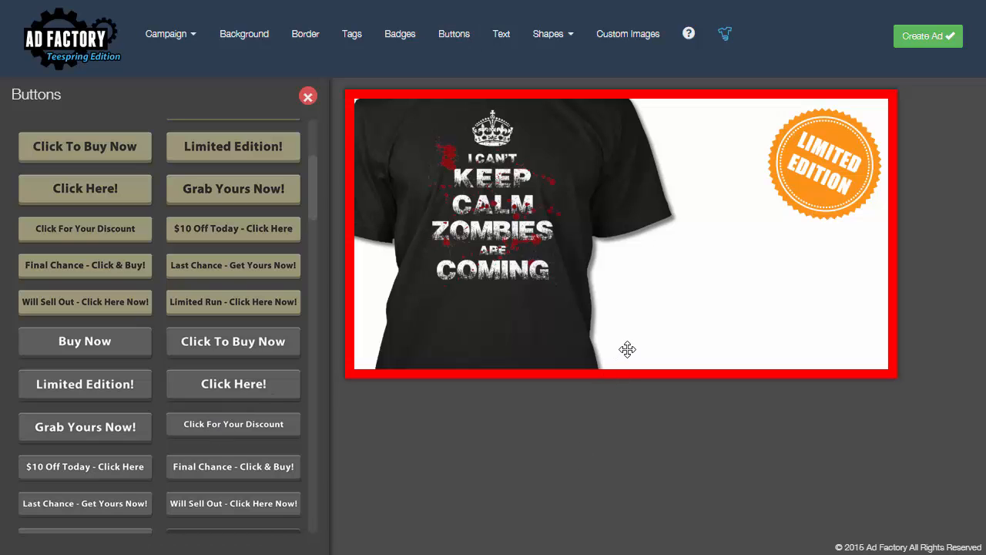
left_click(233, 384)
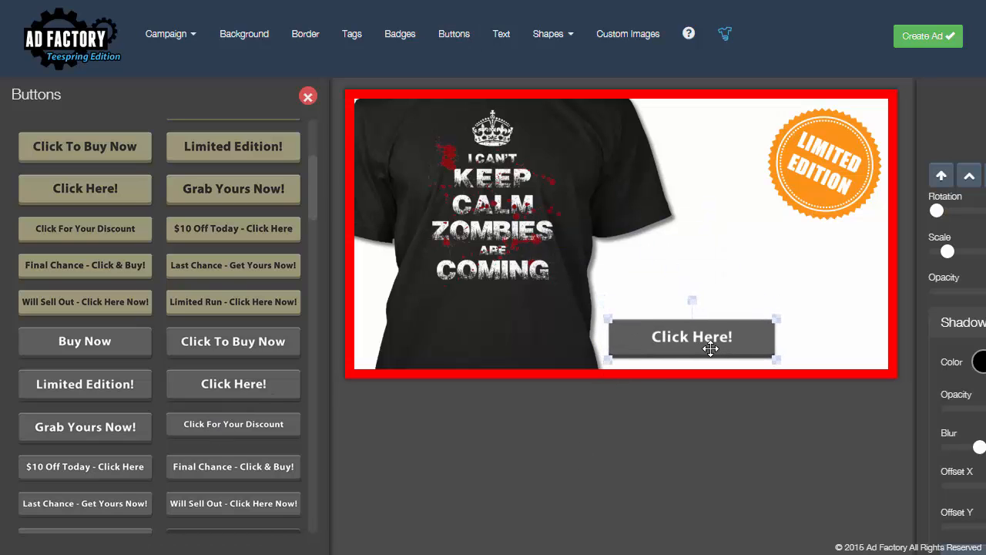
left_click(307, 96)
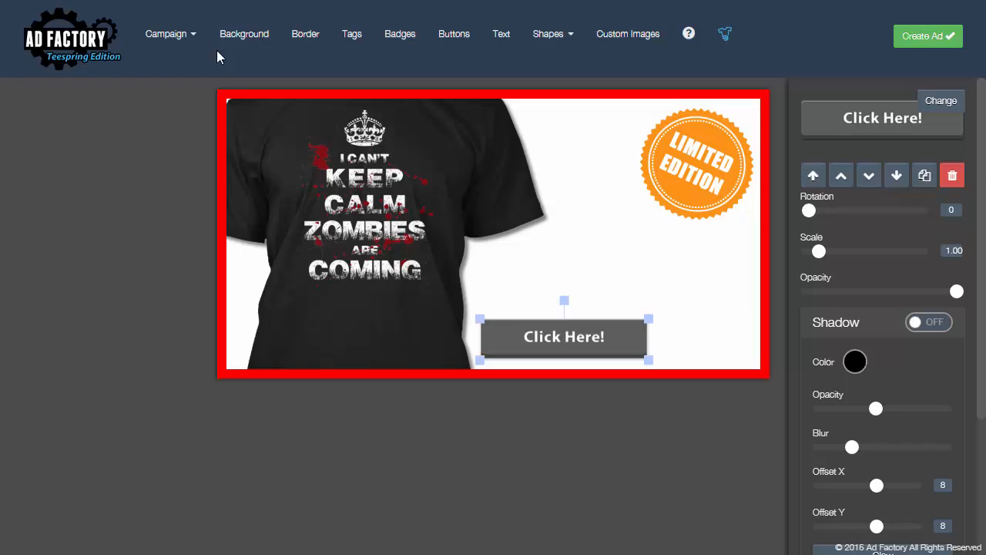
left_click(171, 33)
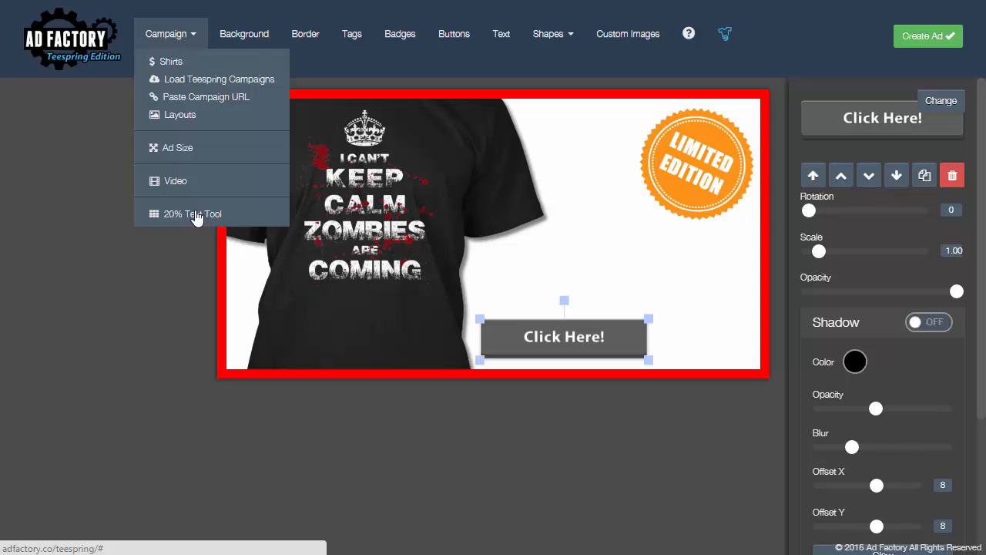
Turn on the 20% text grid overlay to check the banner's text coverage.
left_click(191, 214)
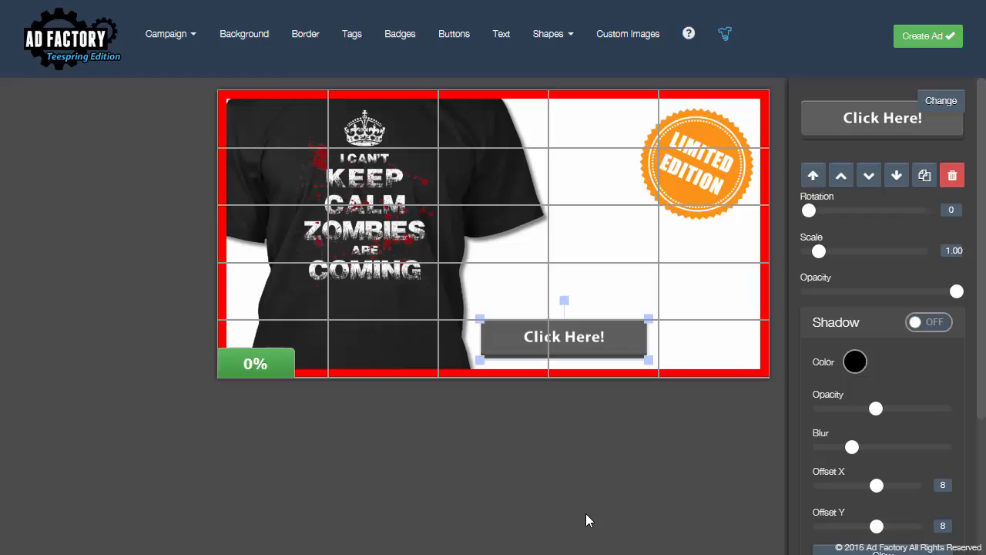
mouse_move(304, 430)
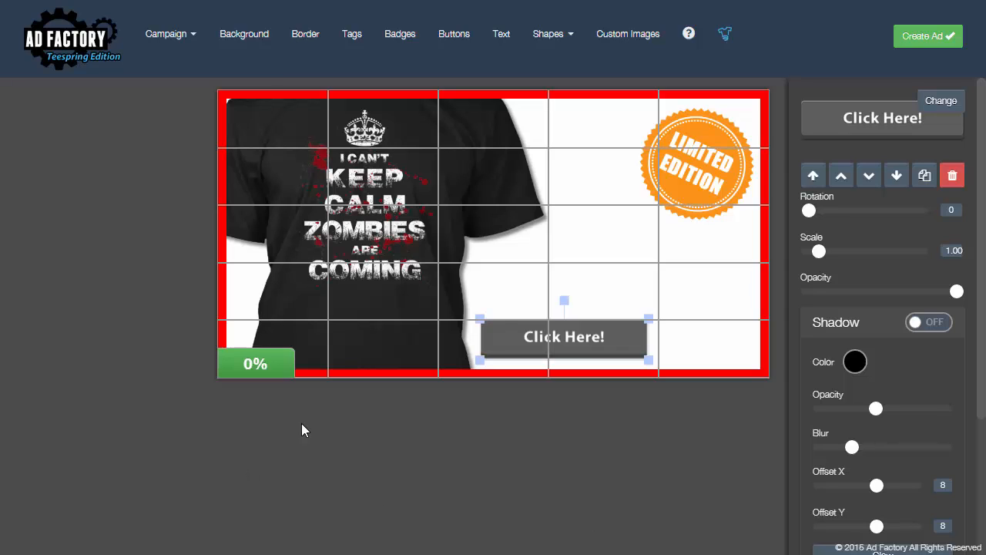
mouse_move(391, 175)
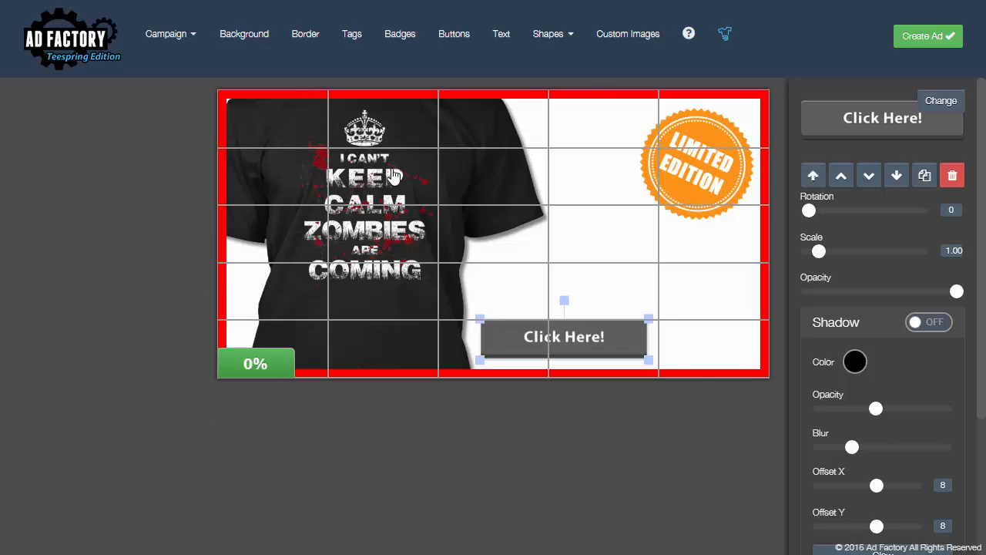
mouse_move(399, 322)
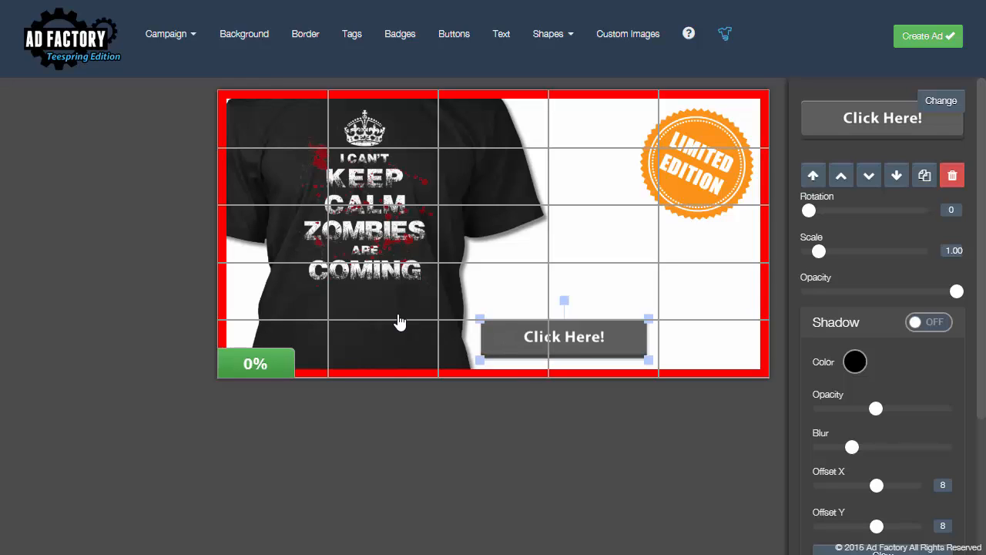
mouse_move(447, 442)
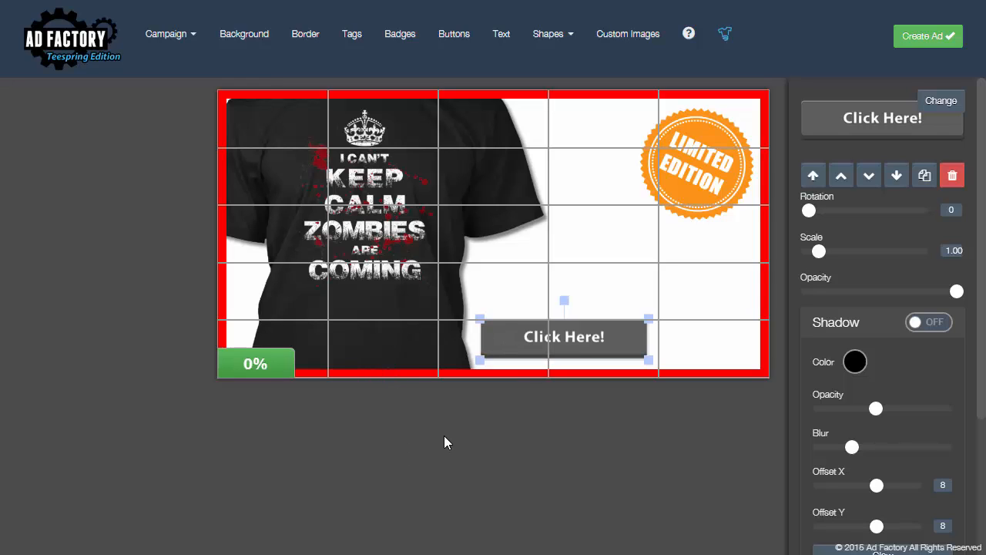
mouse_move(453, 435)
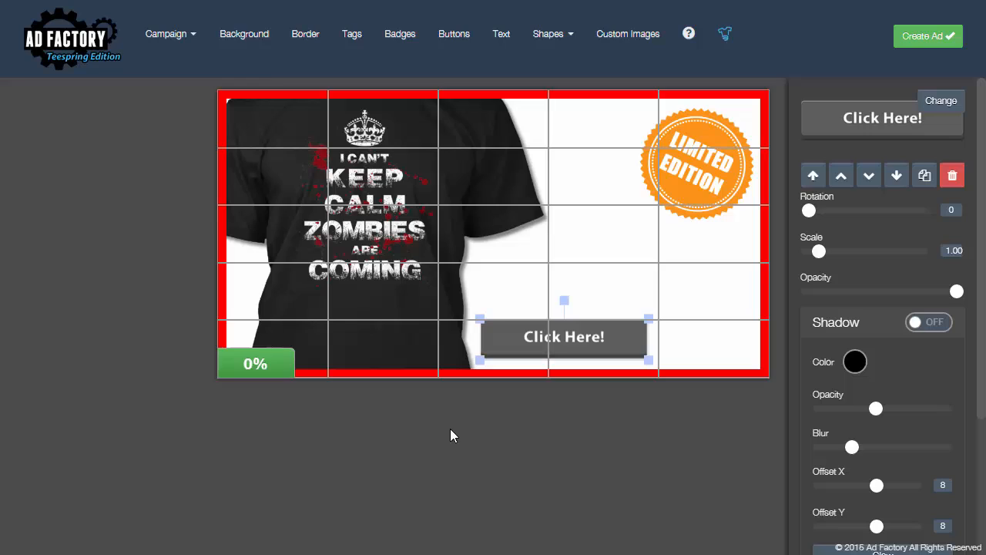
mouse_move(463, 420)
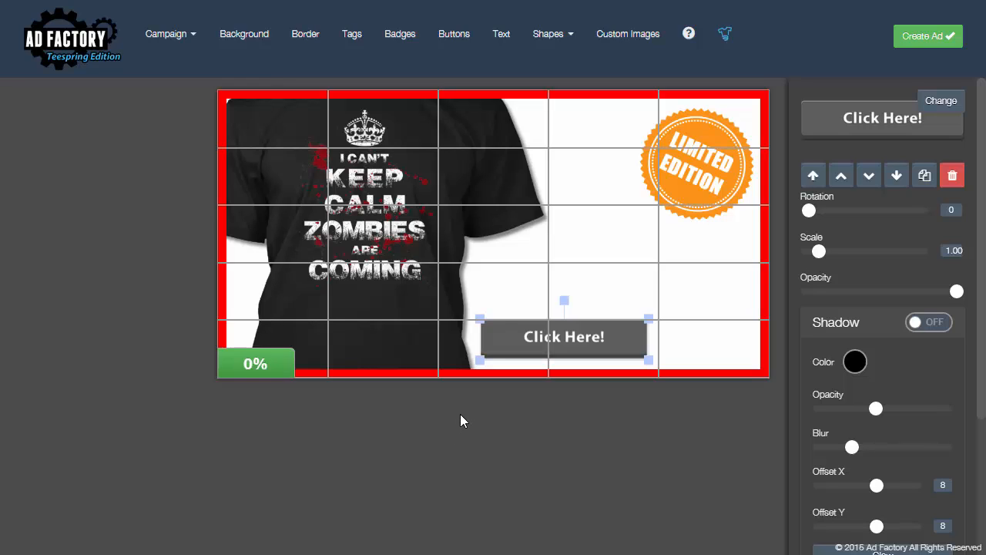
mouse_move(459, 422)
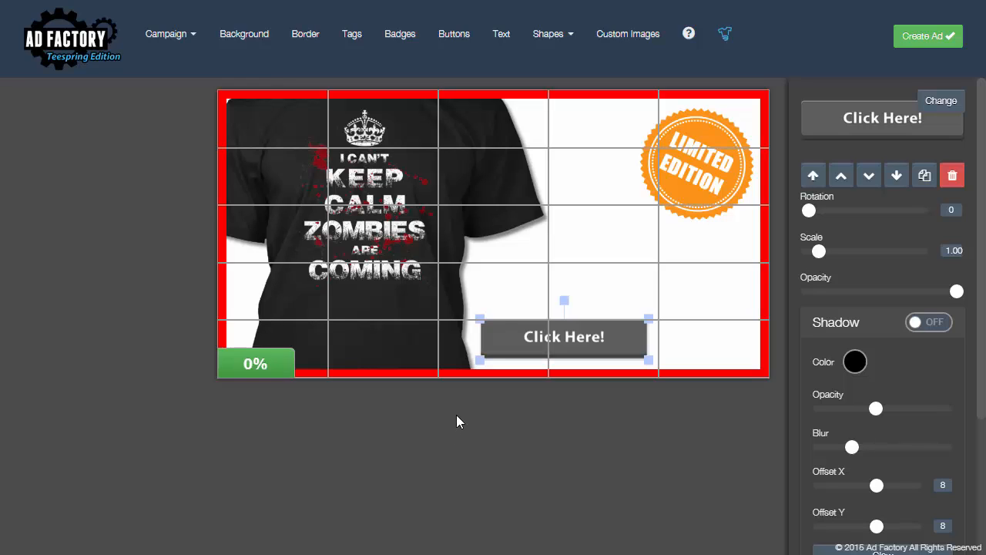
mouse_move(537, 417)
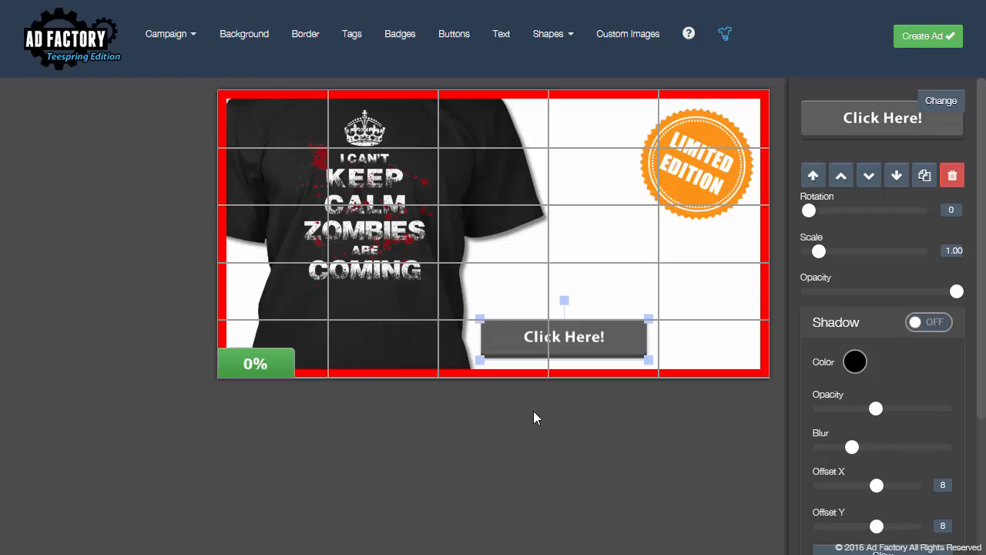
mouse_move(271, 121)
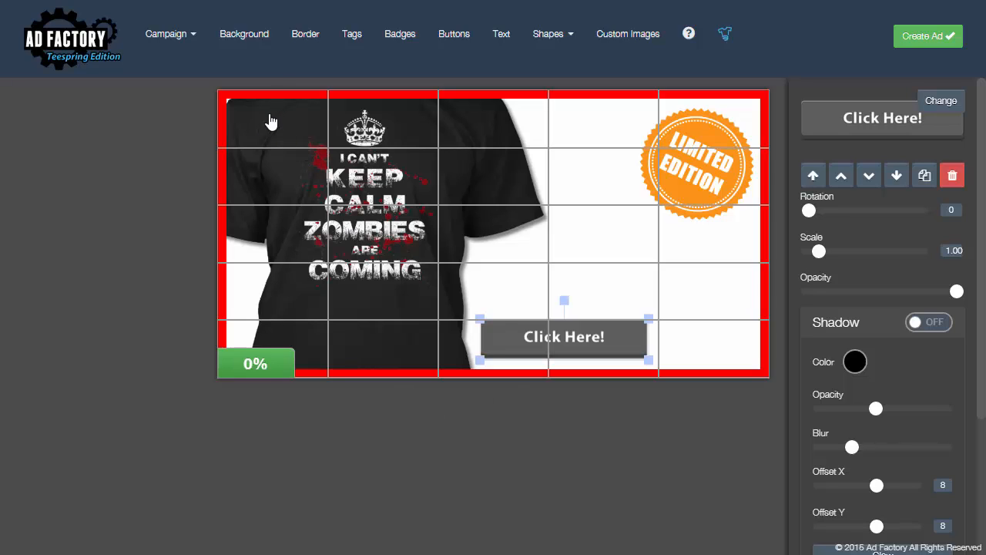
mouse_move(672, 115)
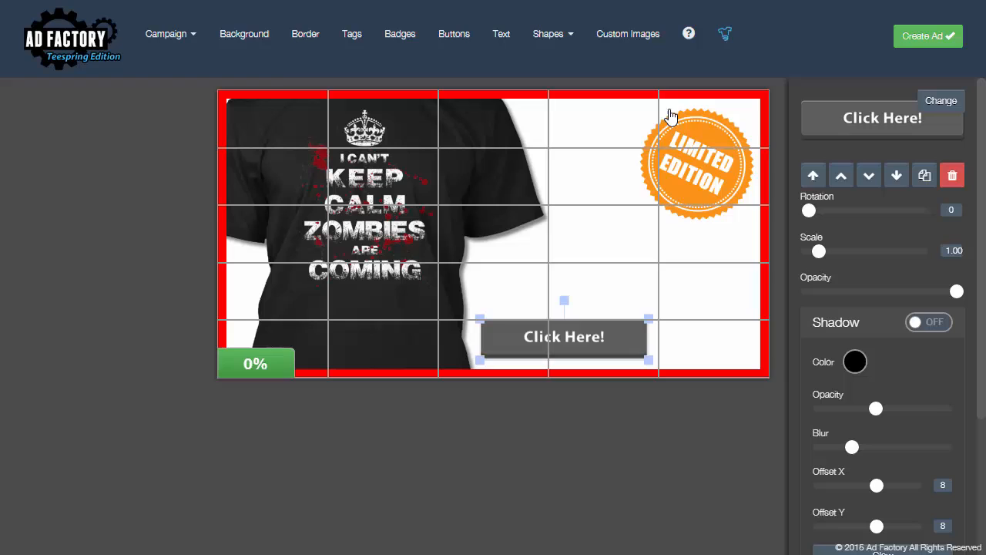
mouse_move(299, 73)
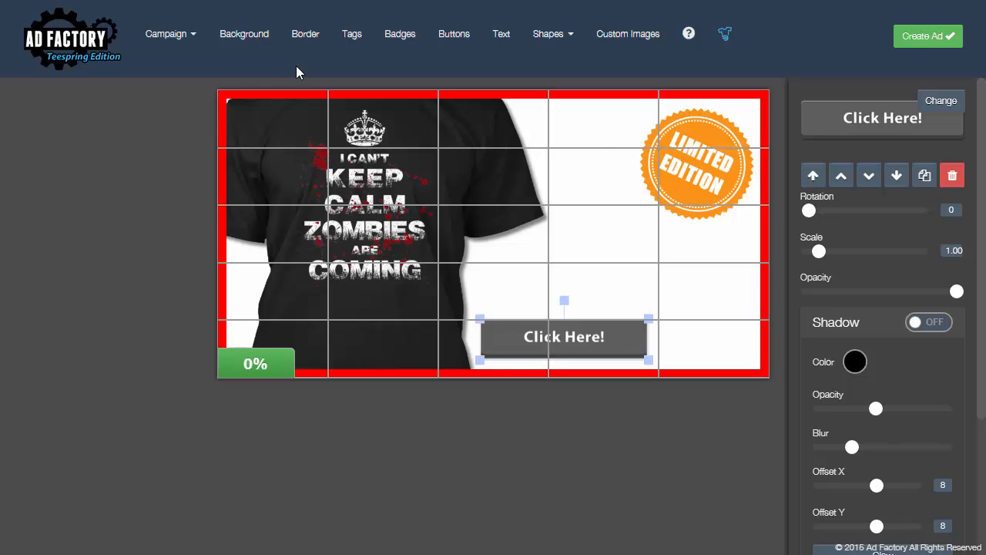
mouse_move(663, 266)
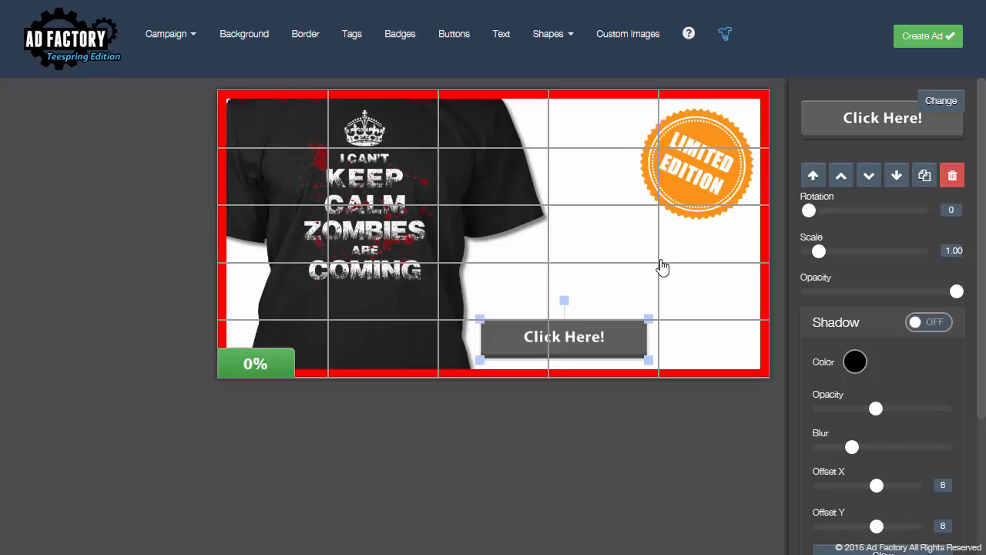
mouse_move(583, 505)
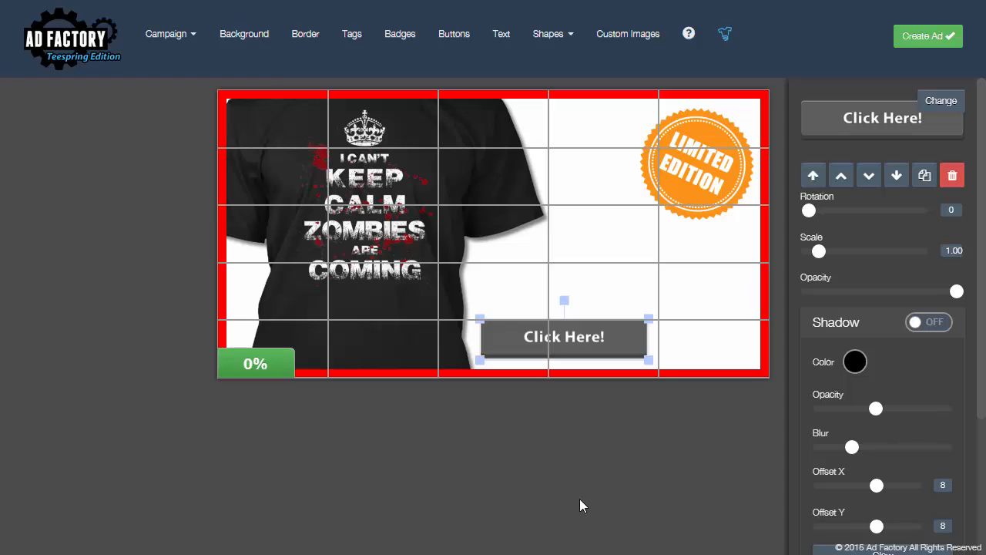
mouse_move(571, 337)
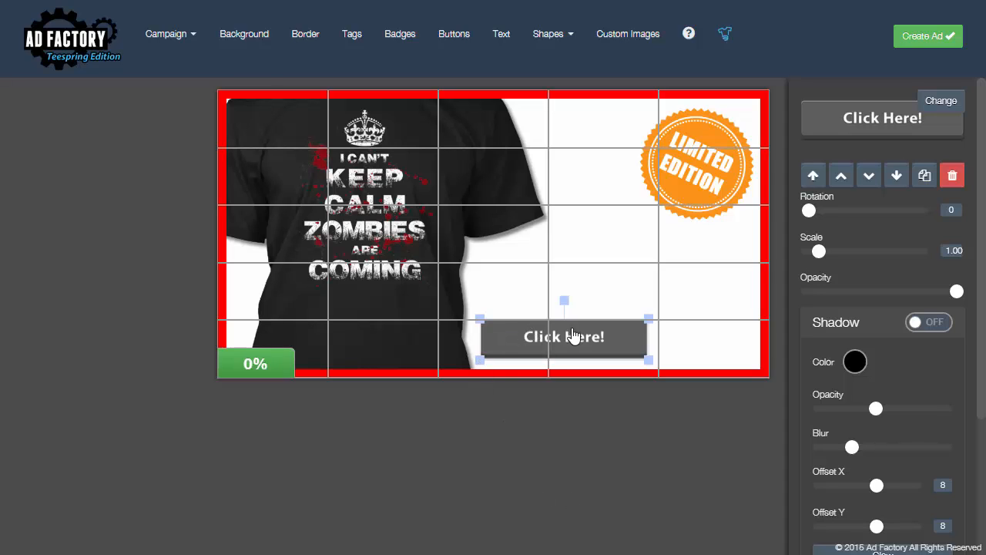
mouse_move(353, 185)
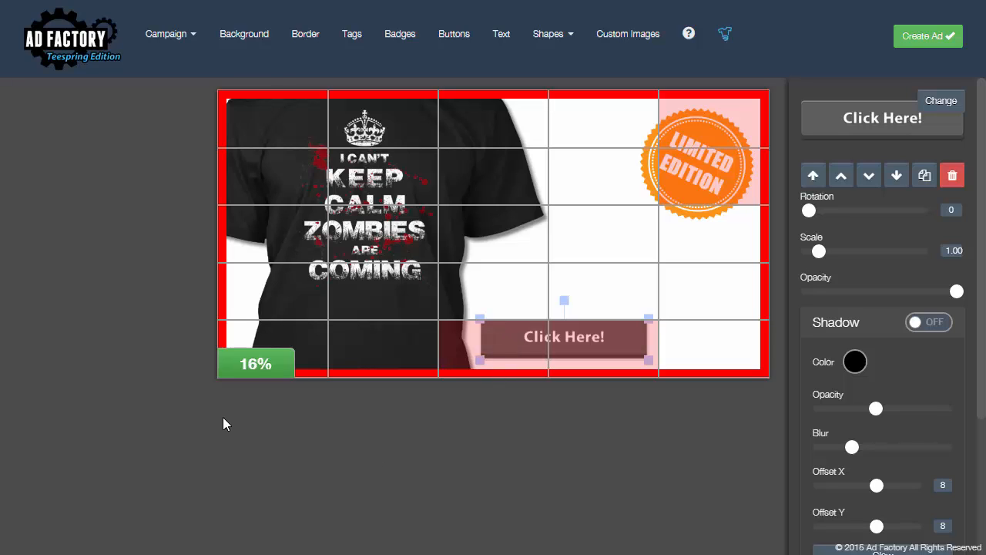
mouse_move(751, 449)
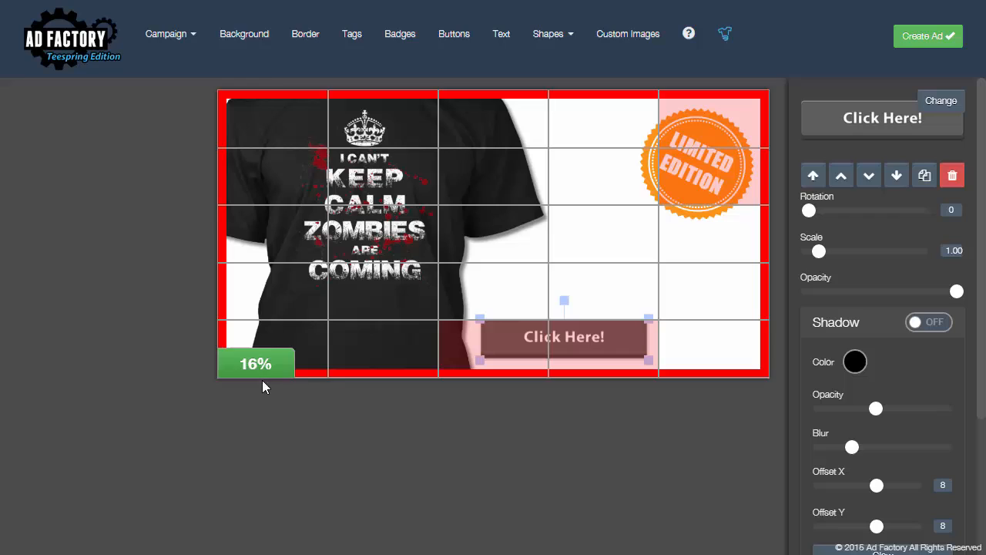
mouse_move(258, 368)
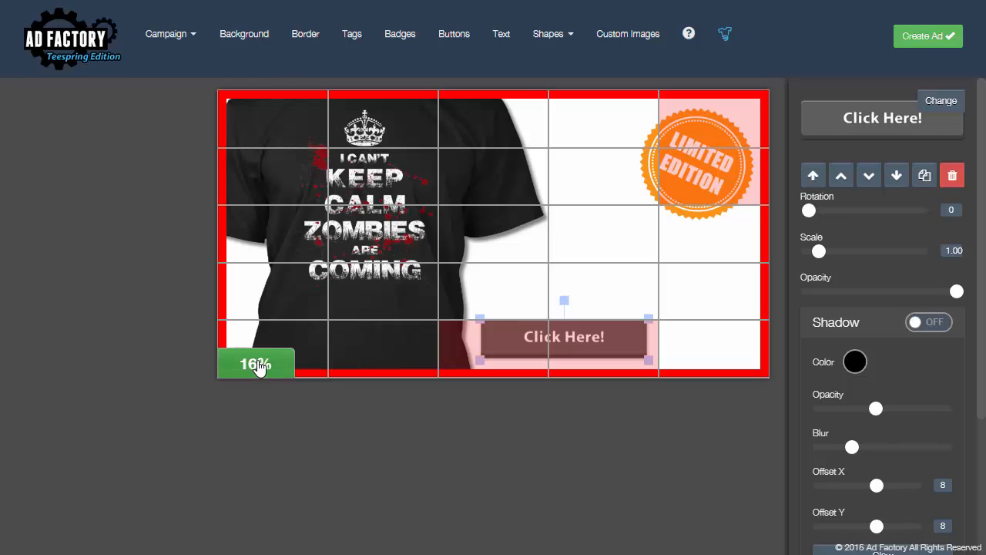
mouse_move(407, 433)
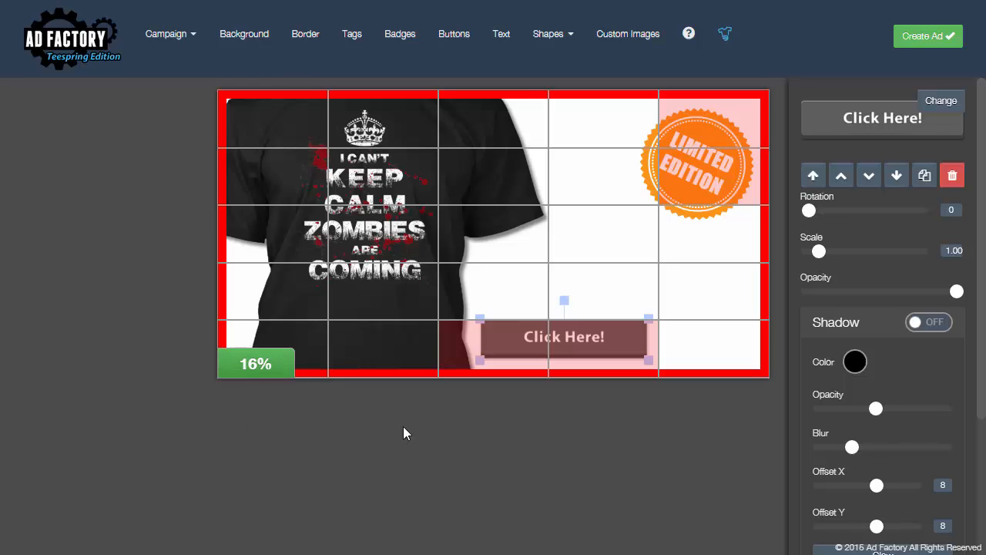
mouse_move(520, 390)
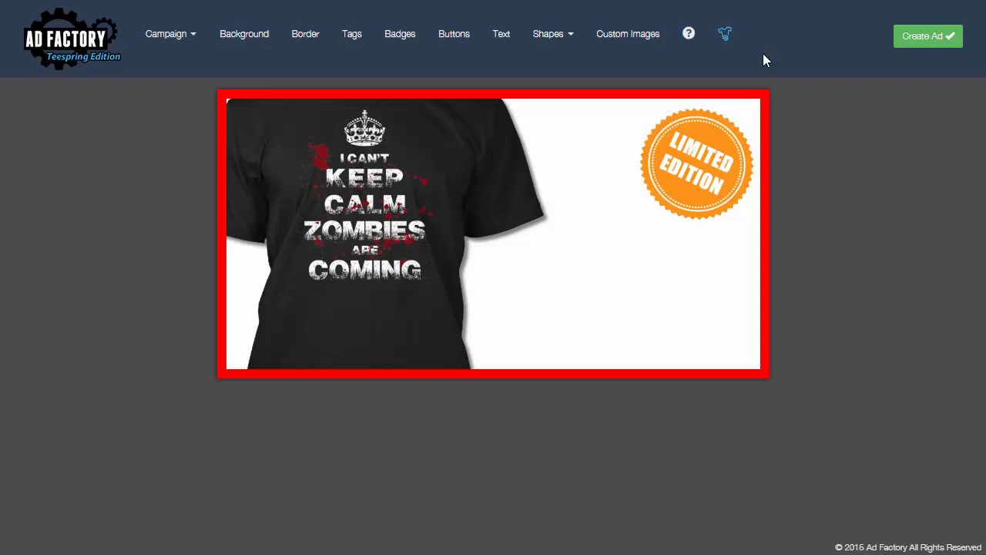
Add a new text element and drag it to the banner's bottom.
left_click(166, 34)
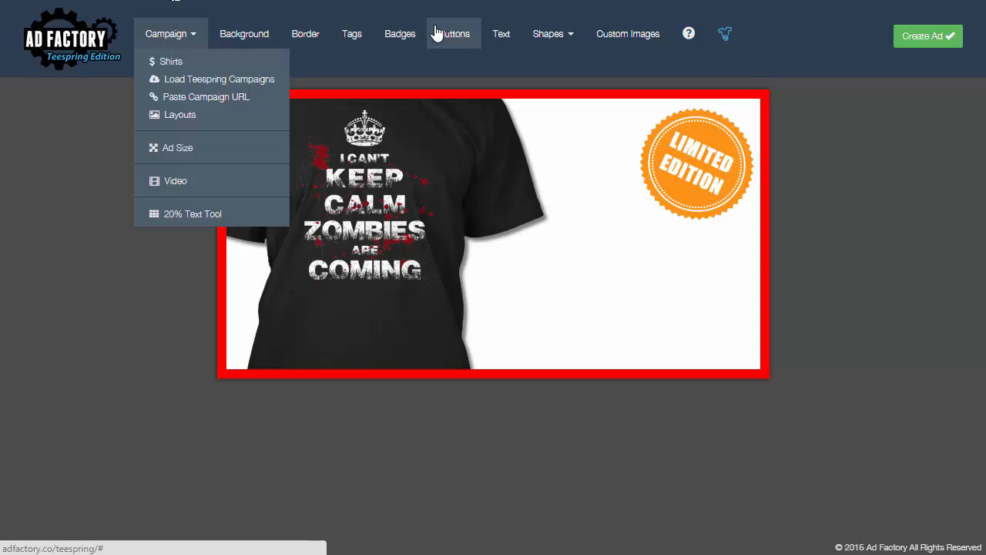
left_click(501, 33)
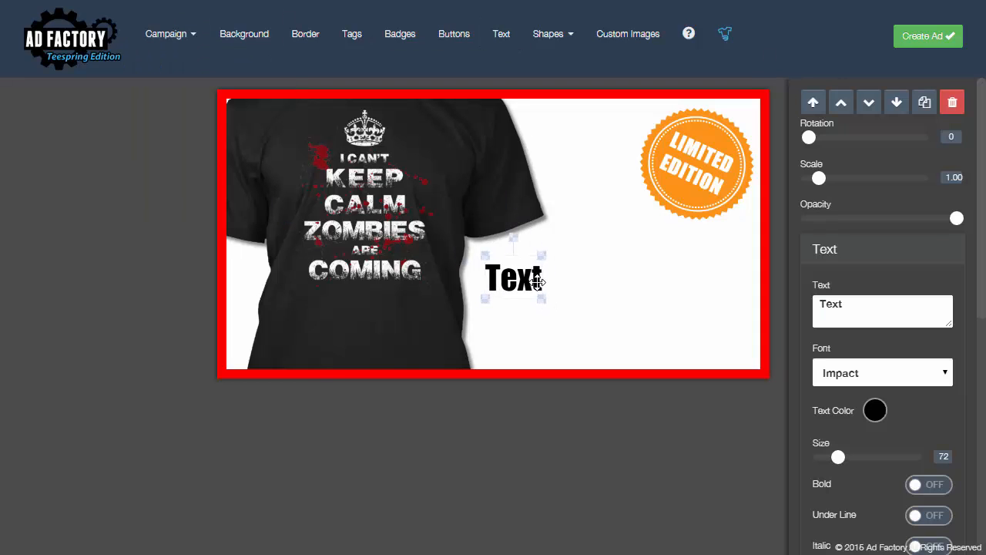
type("This is some really long t")
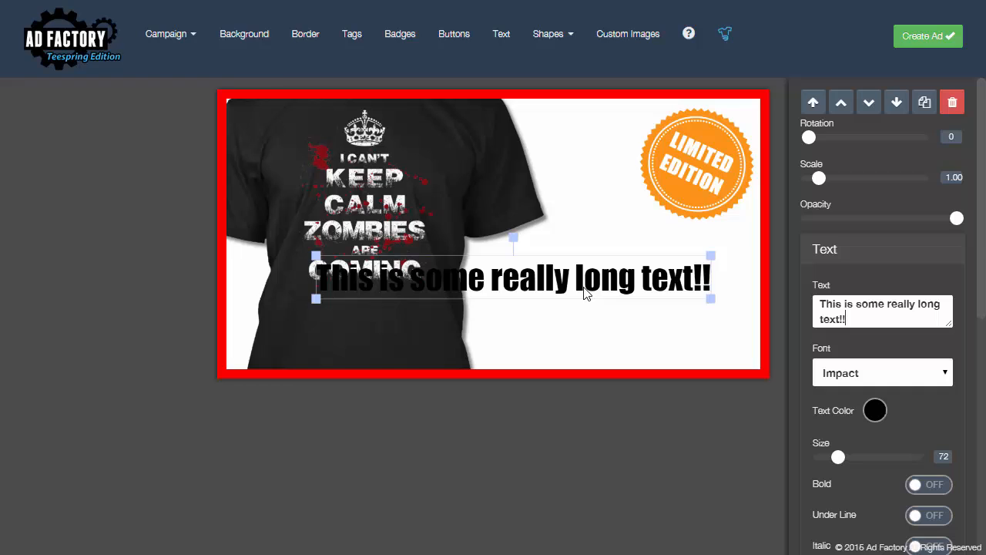
left_click_drag(513, 278, 398, 341)
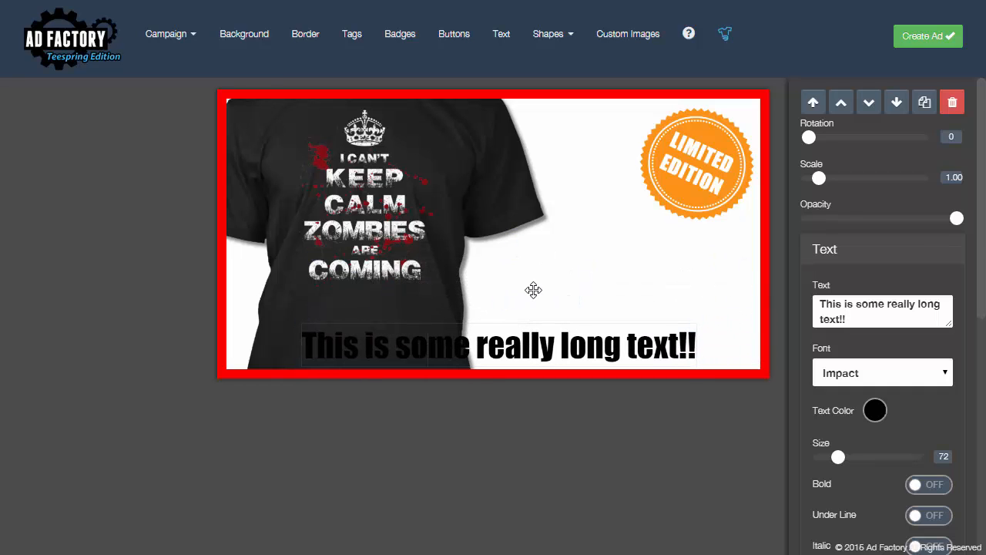
Replace the placeholder wording with 'Limited Edition, Get it Today for $10 Off!'.
triple_click(882, 310)
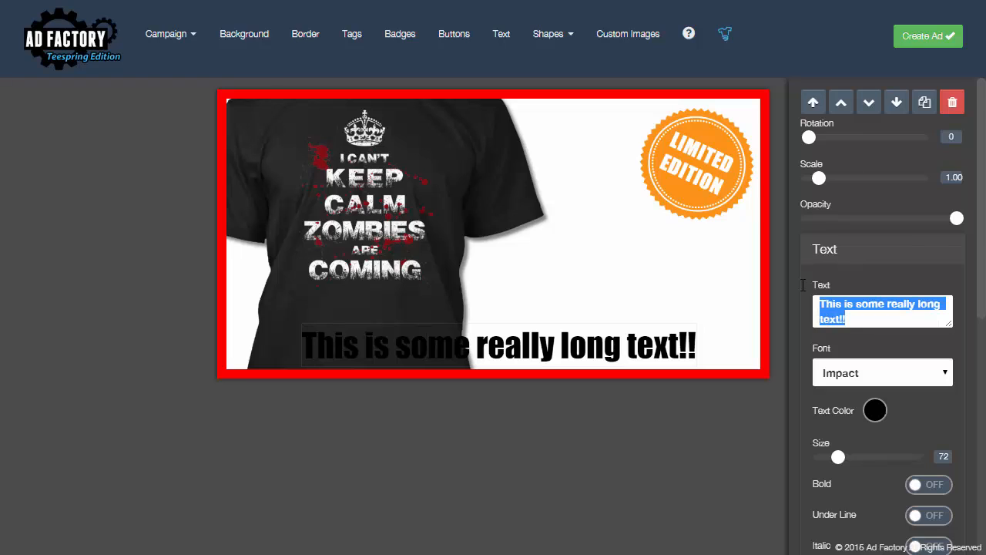
type("Limited Edition, Get")
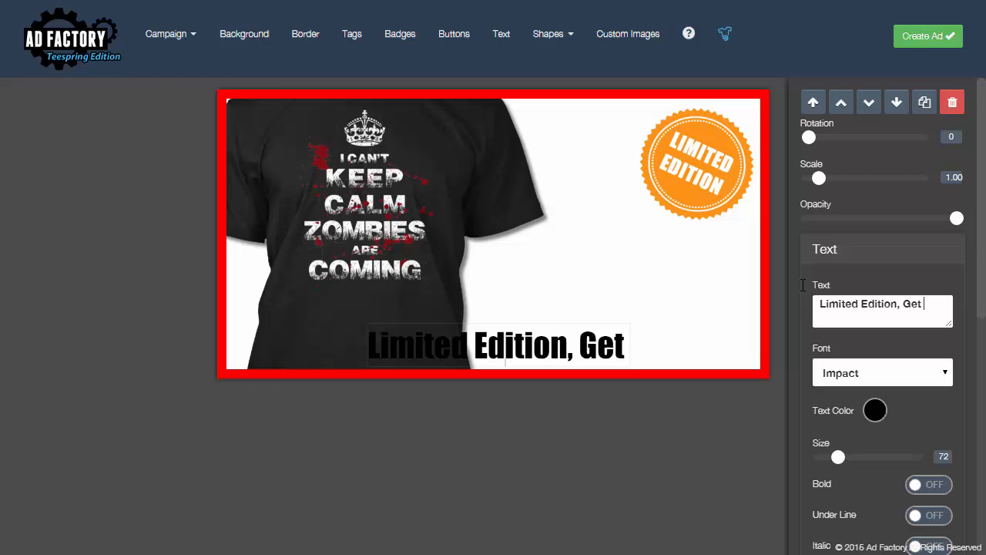
type("it Today for $")
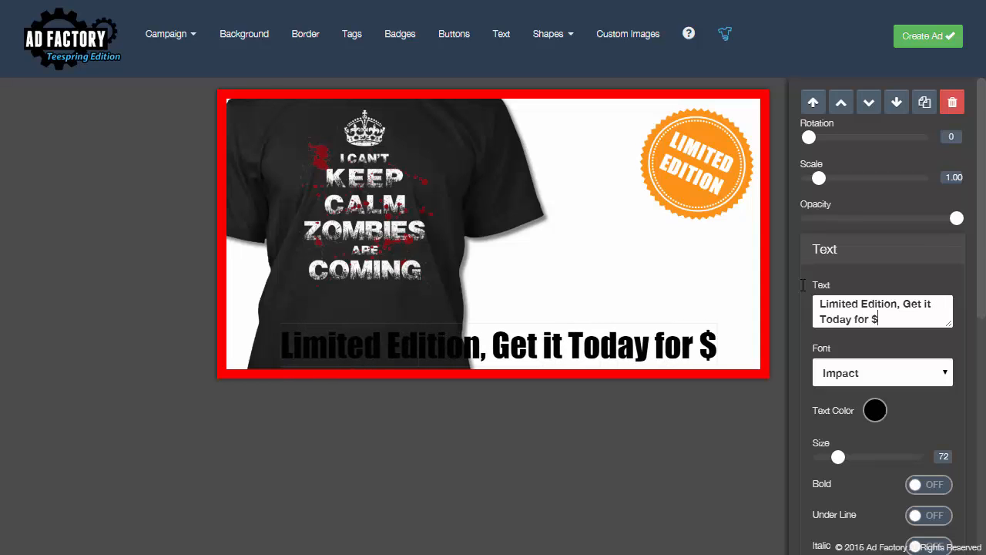
type("10 Off!")
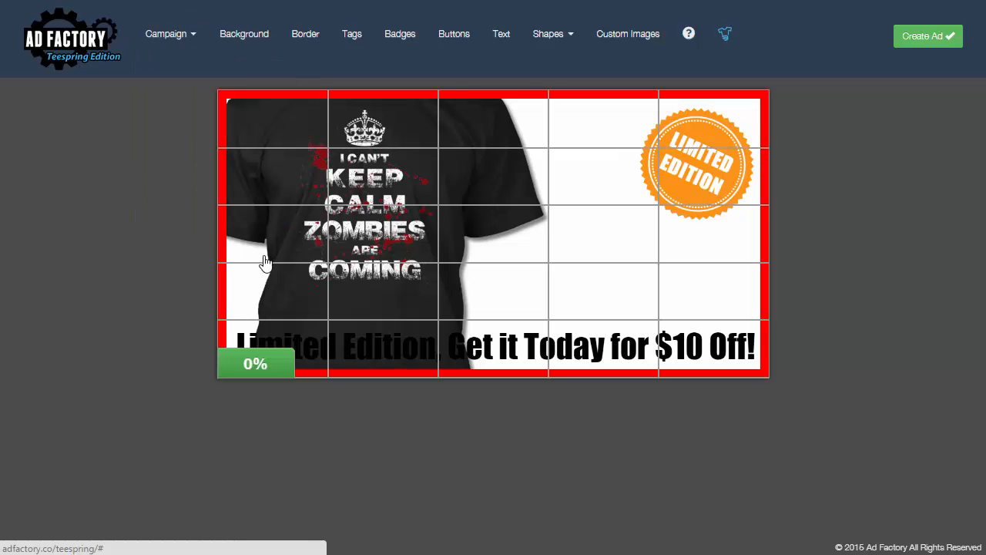
mouse_move(292, 332)
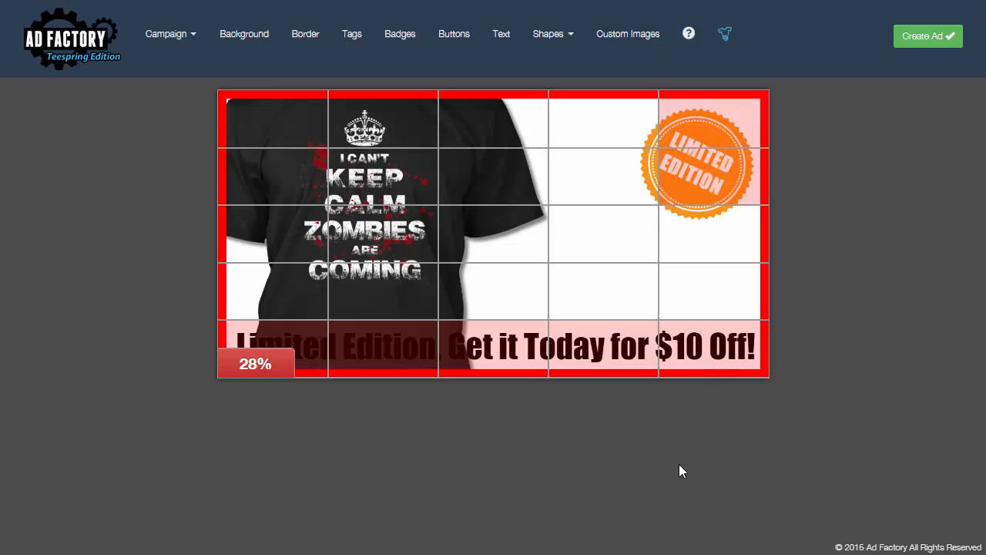
mouse_move(669, 414)
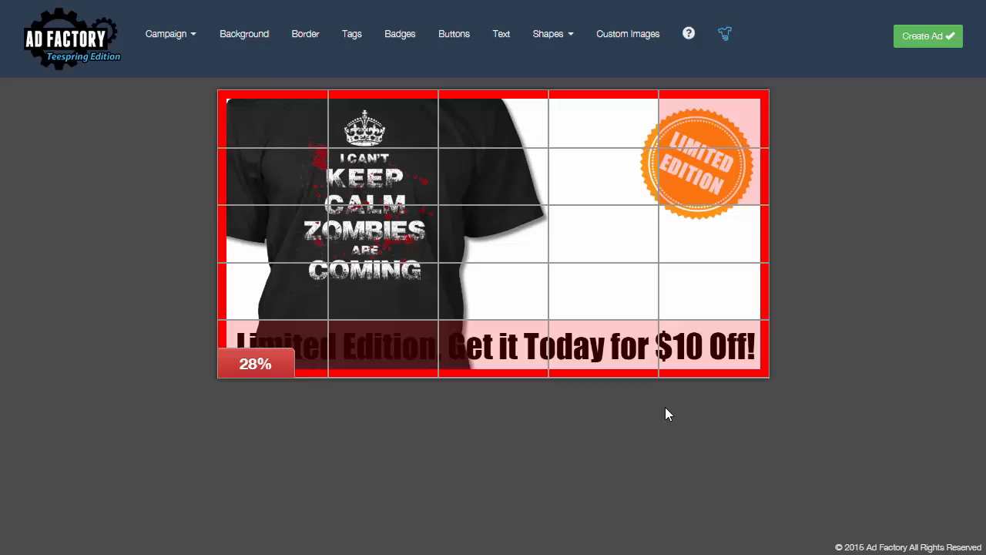
mouse_move(631, 430)
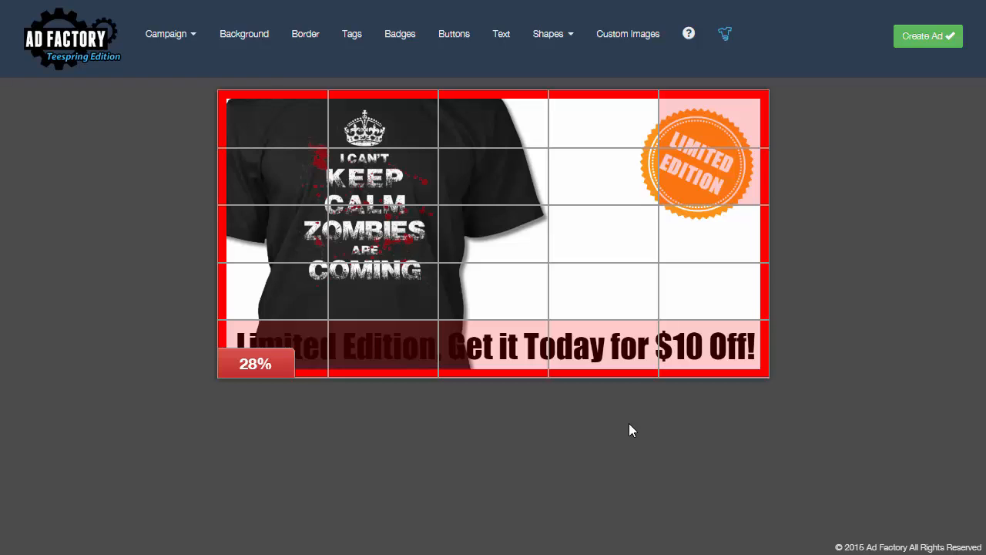
mouse_move(449, 355)
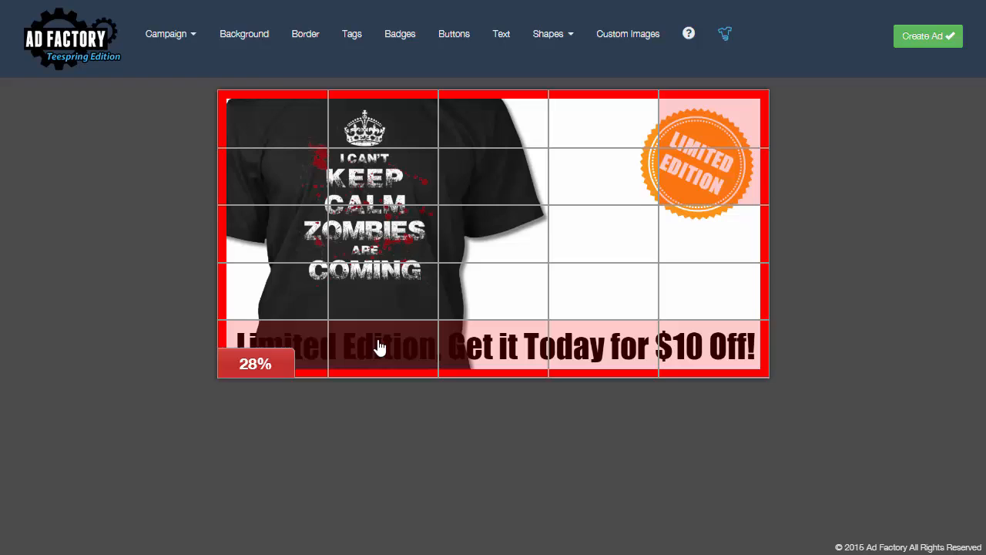
mouse_move(693, 362)
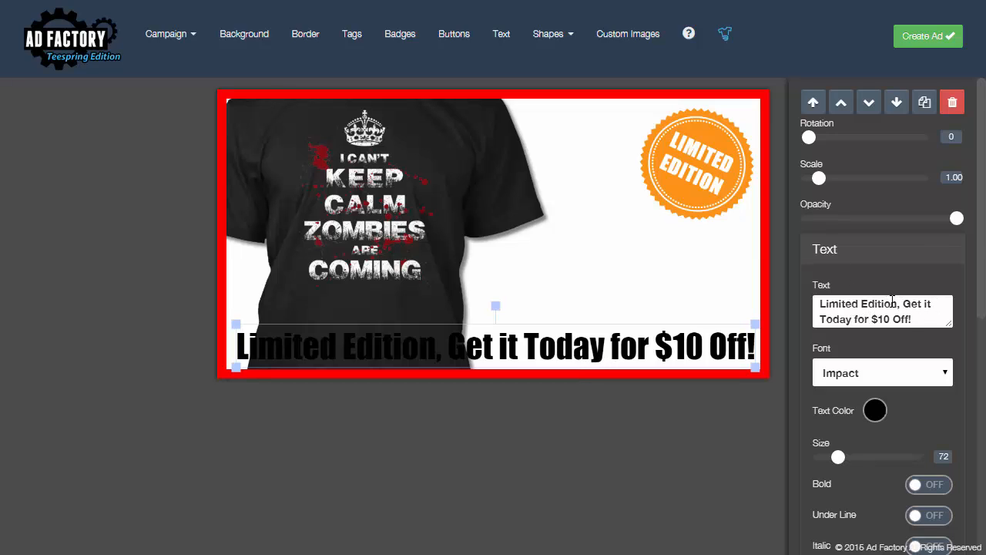
Delete the long tagline and add a new 'Limited Edition!' text line.
left_click_drag(887, 303, 925, 322)
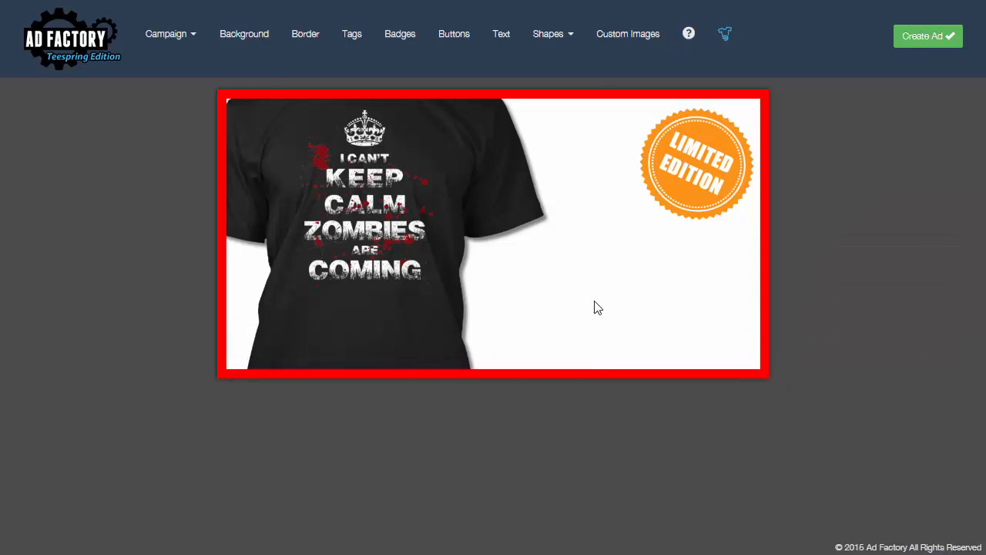
left_click(501, 33)
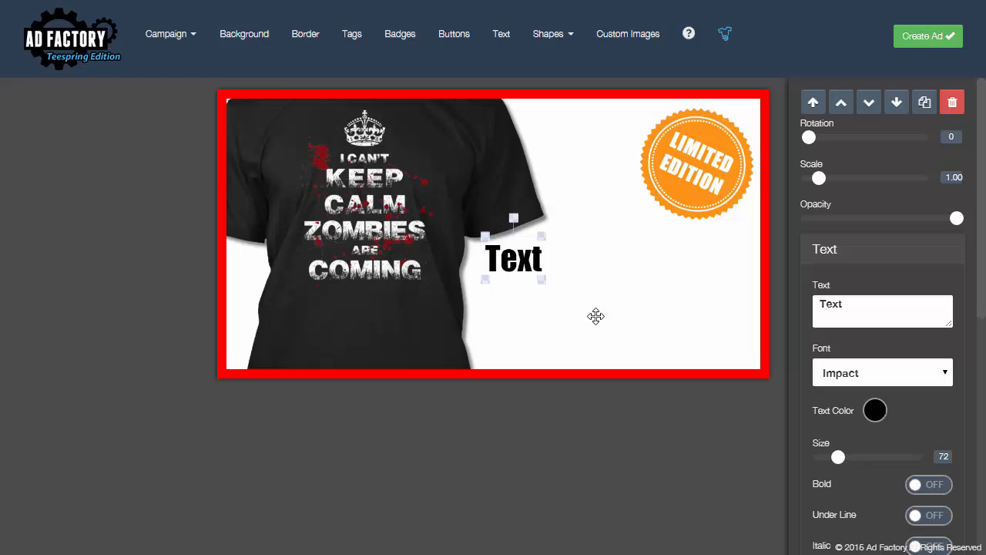
type("Limited Edition!")
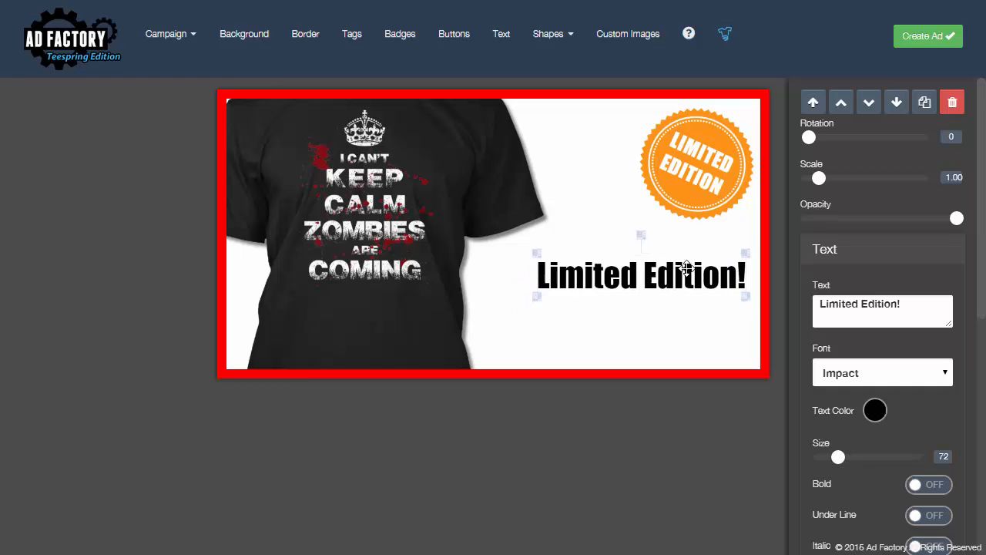
Duplicate it as a smaller 'Not sold In Stores' line and adjust both sizes.
left_click(924, 102)
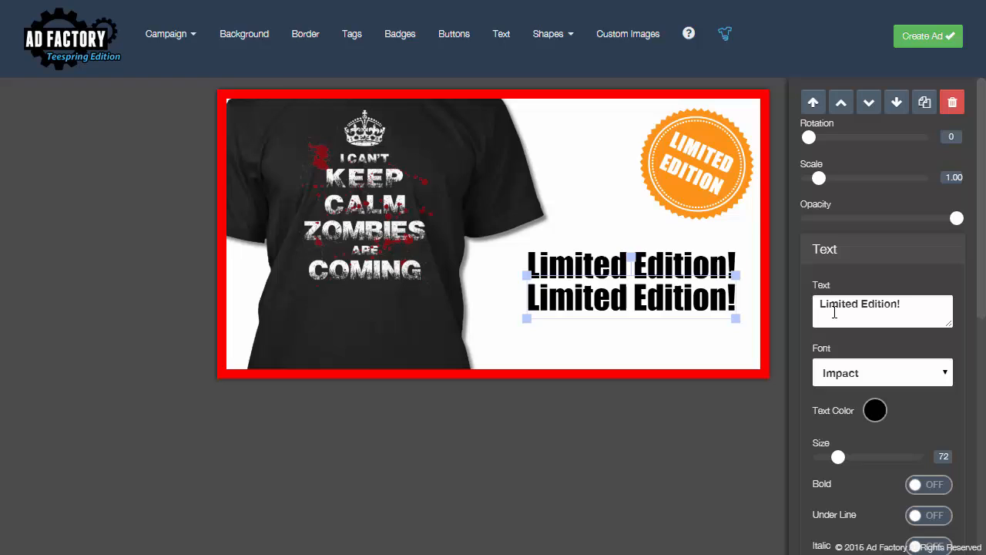
type("Not sold In Stores")
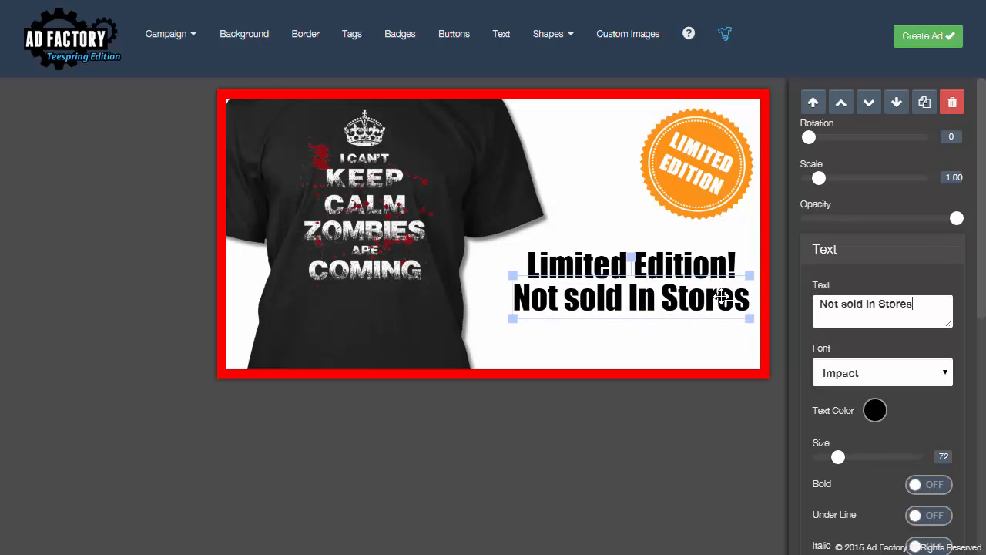
mouse_move(837, 457)
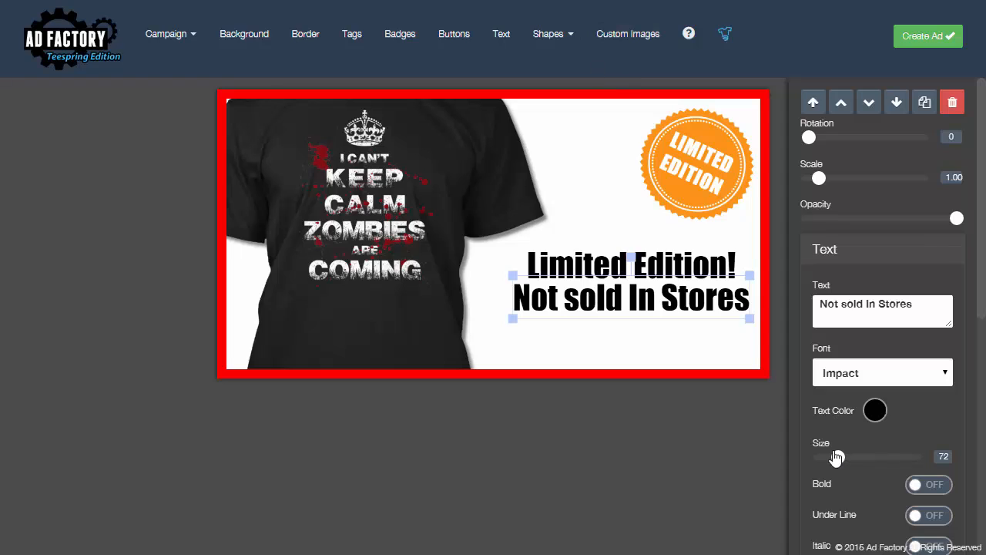
left_click_drag(838, 456, 833, 456)
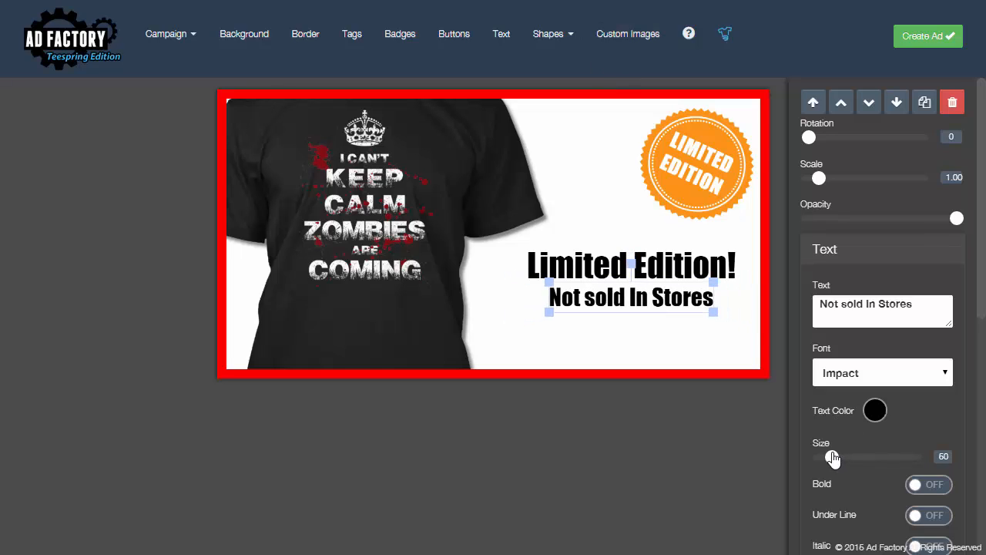
left_click_drag(832, 457, 838, 456)
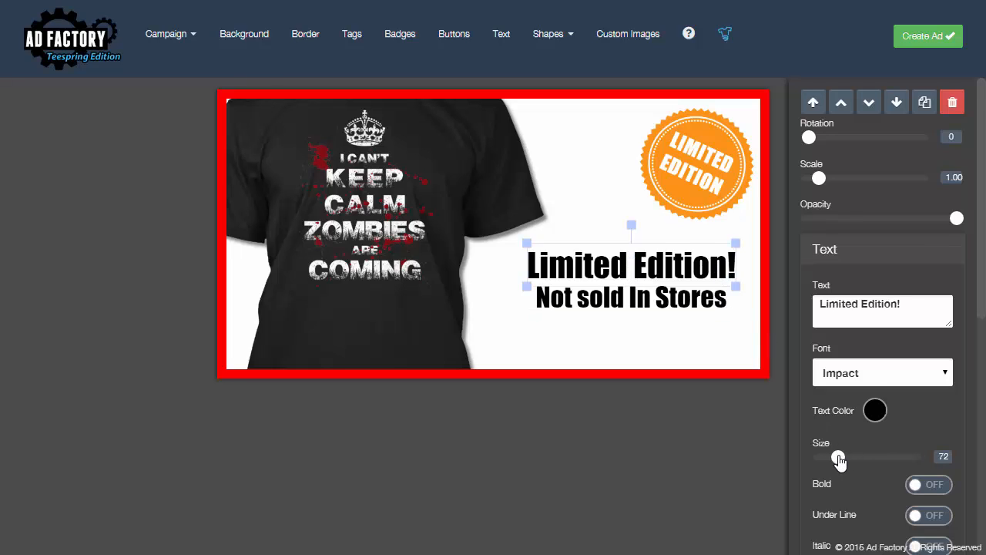
left_click_drag(839, 456, 837, 456)
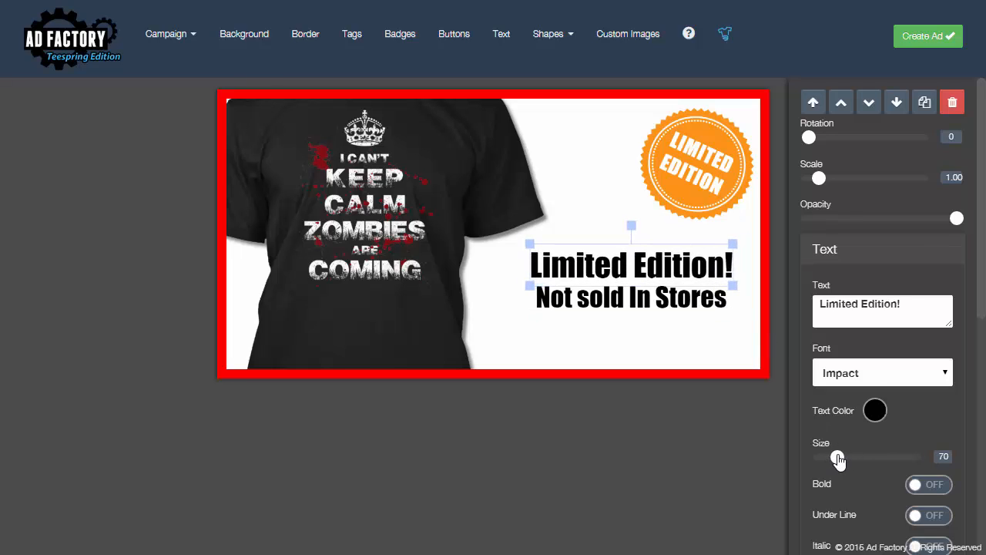
left_click(631, 278)
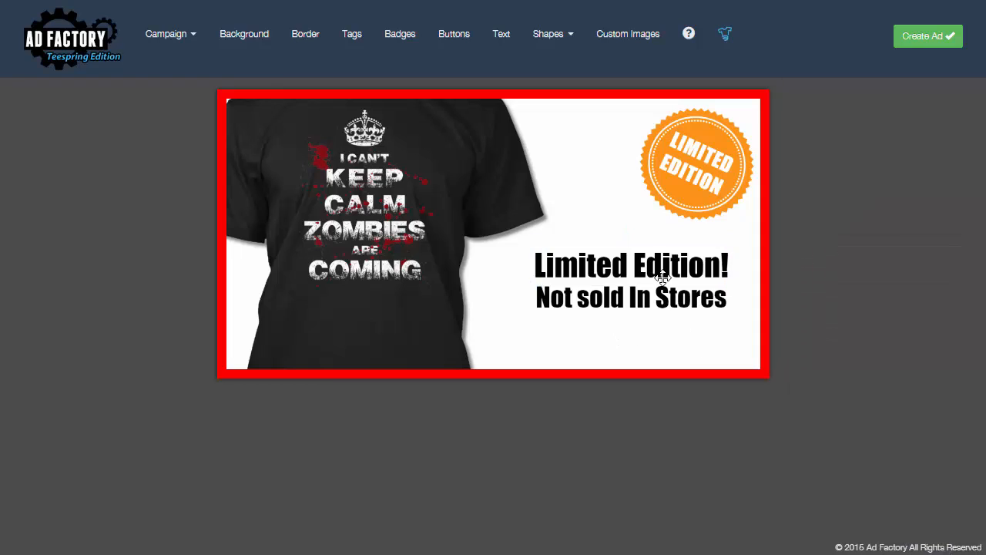
Select the orange Limited Edition badge on the banner.
left_click(631, 265)
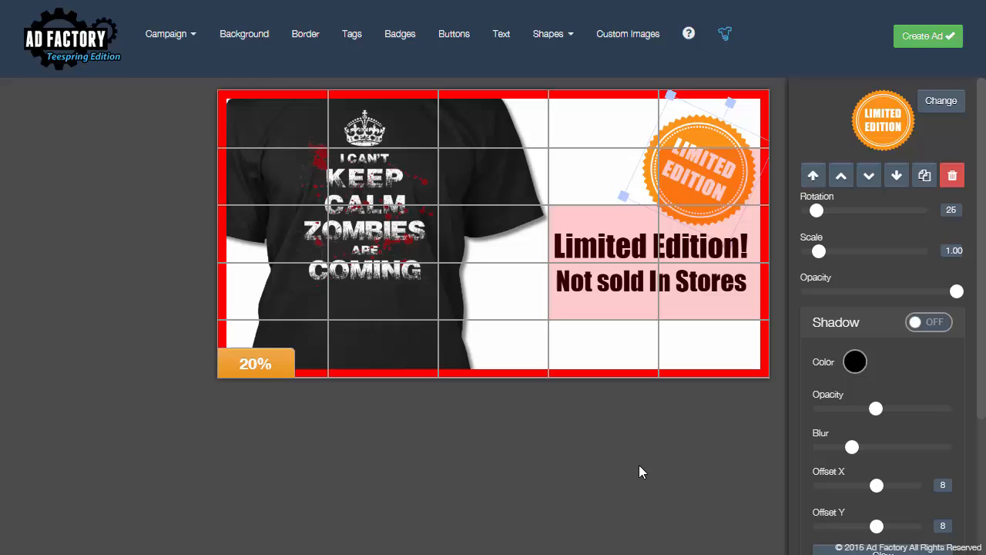
mouse_move(356, 365)
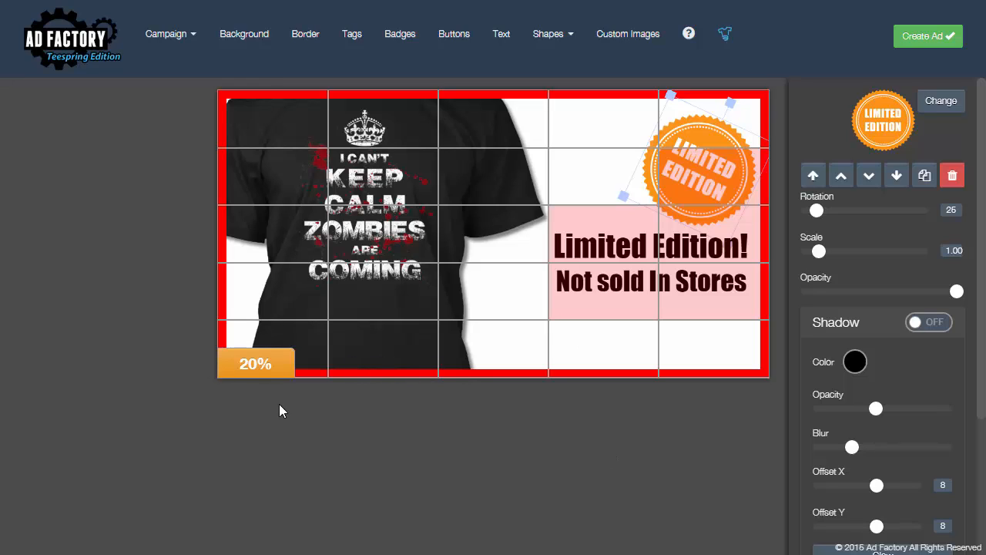
mouse_move(271, 387)
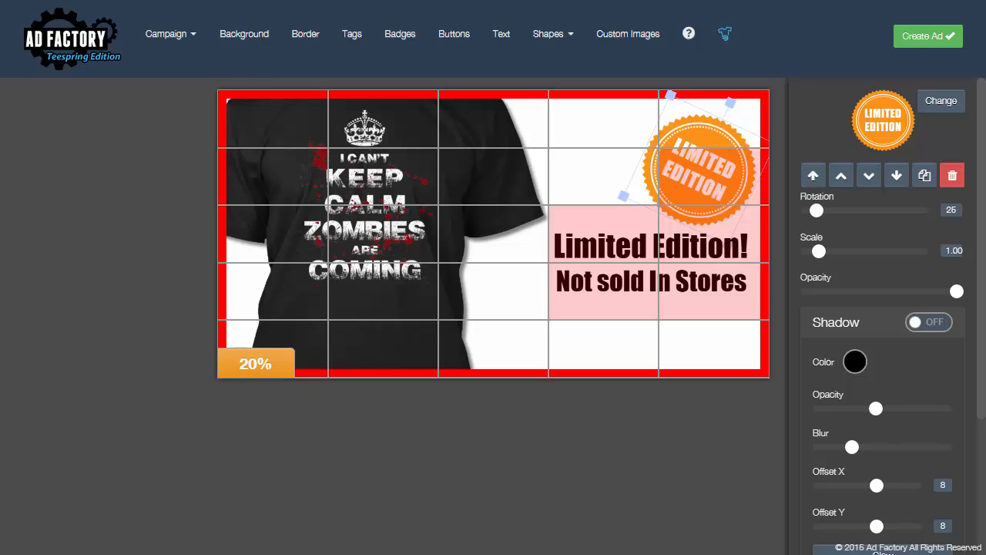
mouse_move(668, 444)
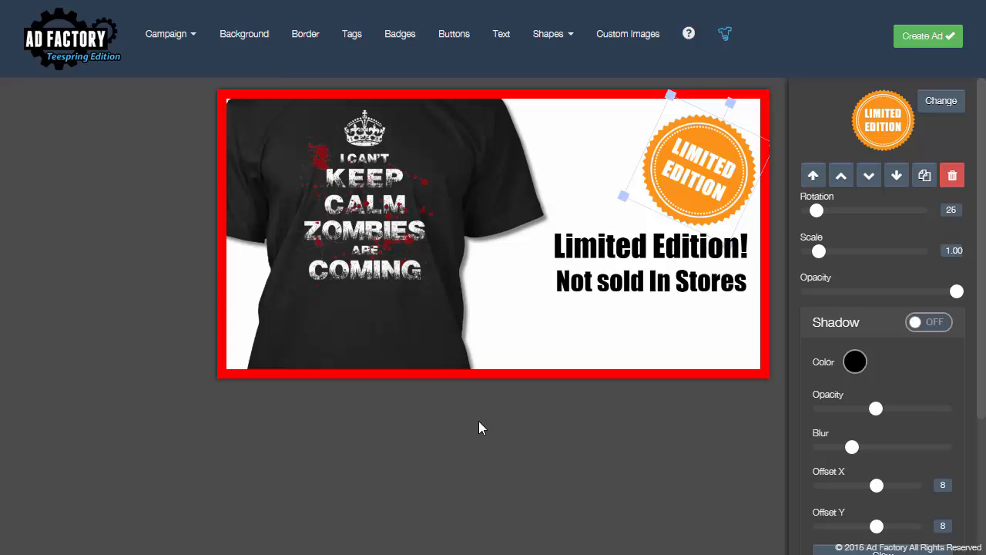
mouse_move(471, 15)
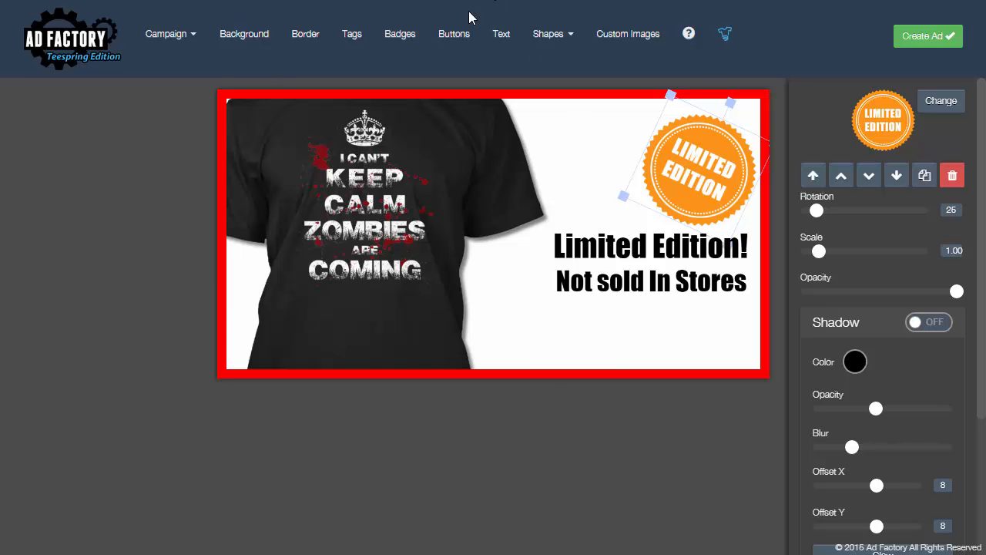